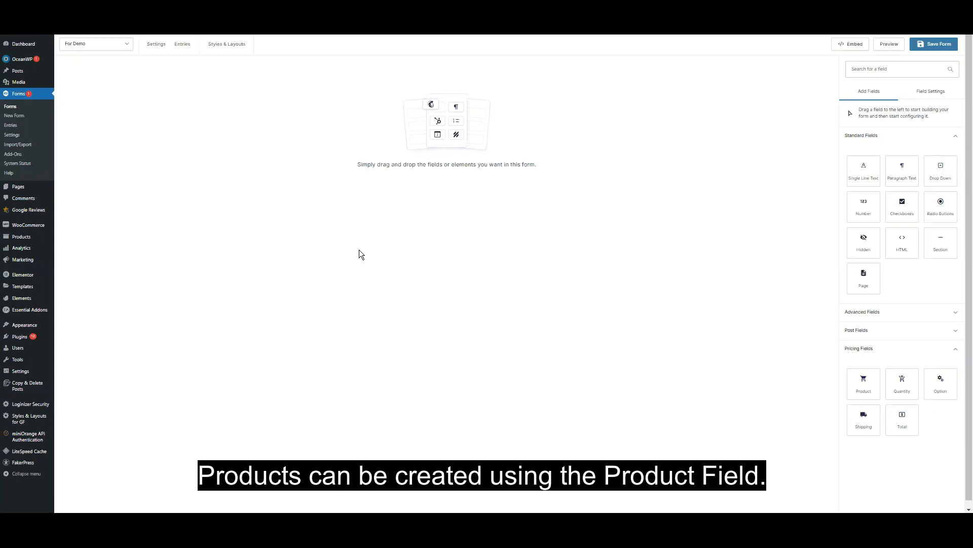
{"action": "mouse_move", "coordinate": [337, 274]}
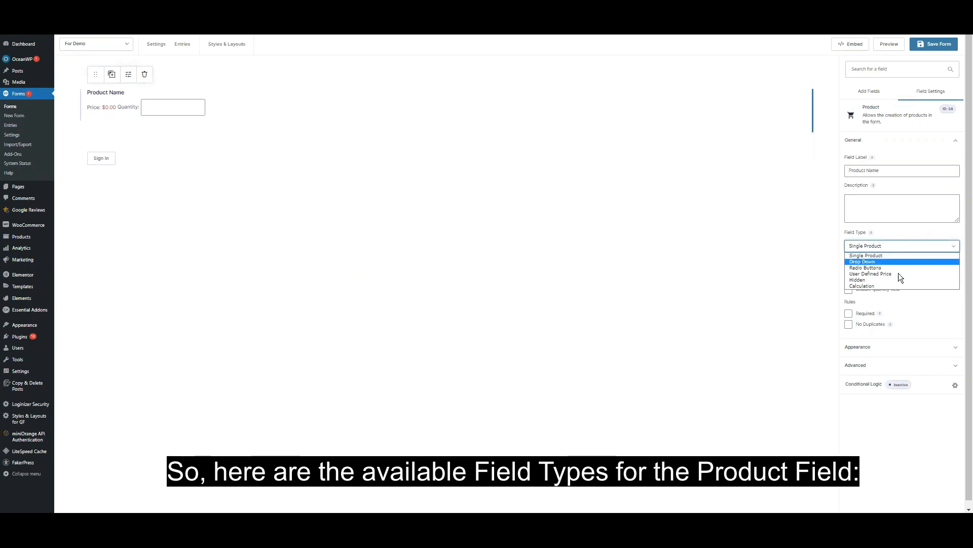
{"action": "mouse_move", "coordinate": [902, 273]}
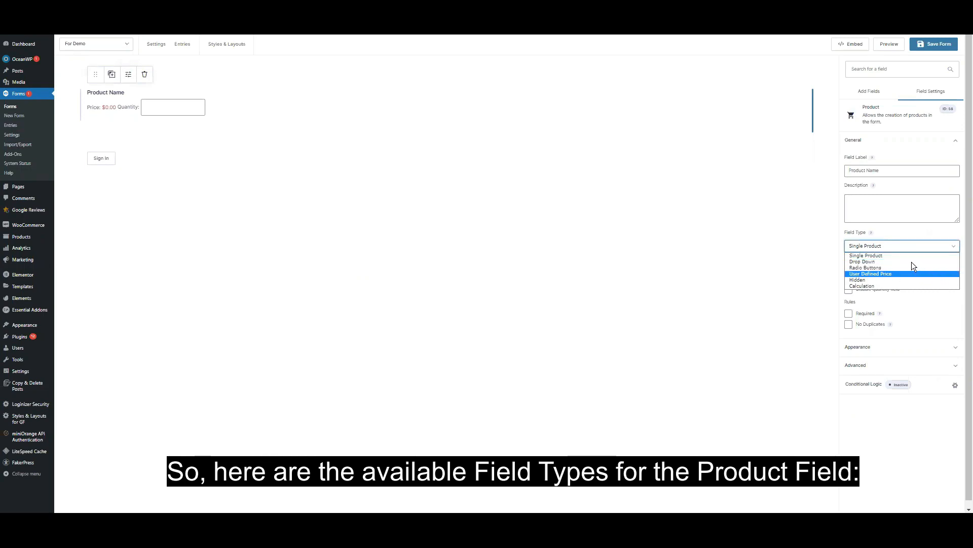
{"action": "mouse_move", "coordinate": [889, 255]}
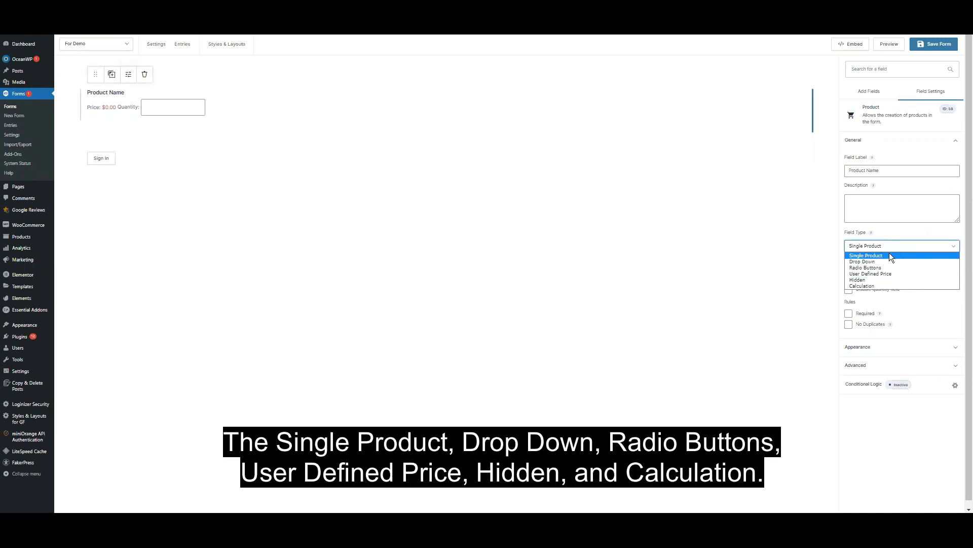
{"action": "mouse_move", "coordinate": [882, 267]}
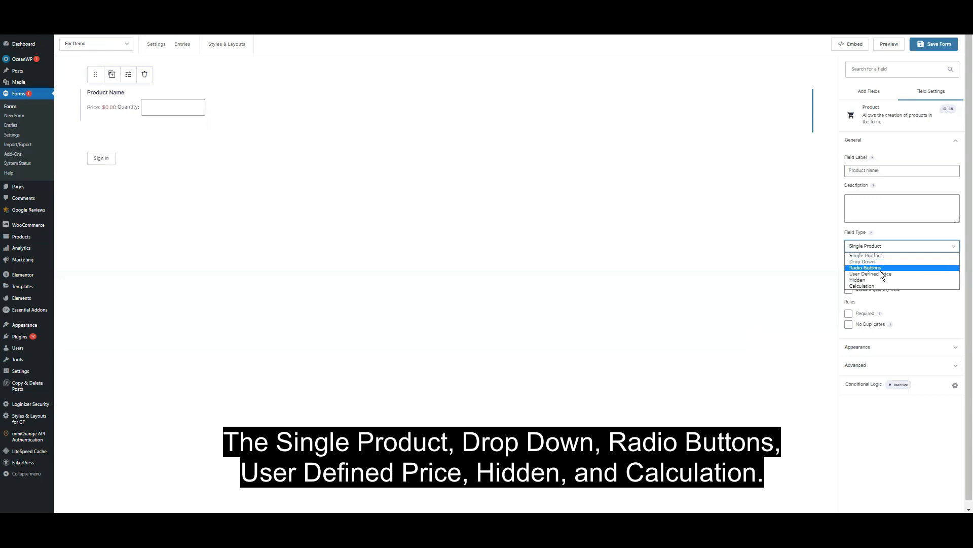
{"action": "mouse_move", "coordinate": [882, 274]}
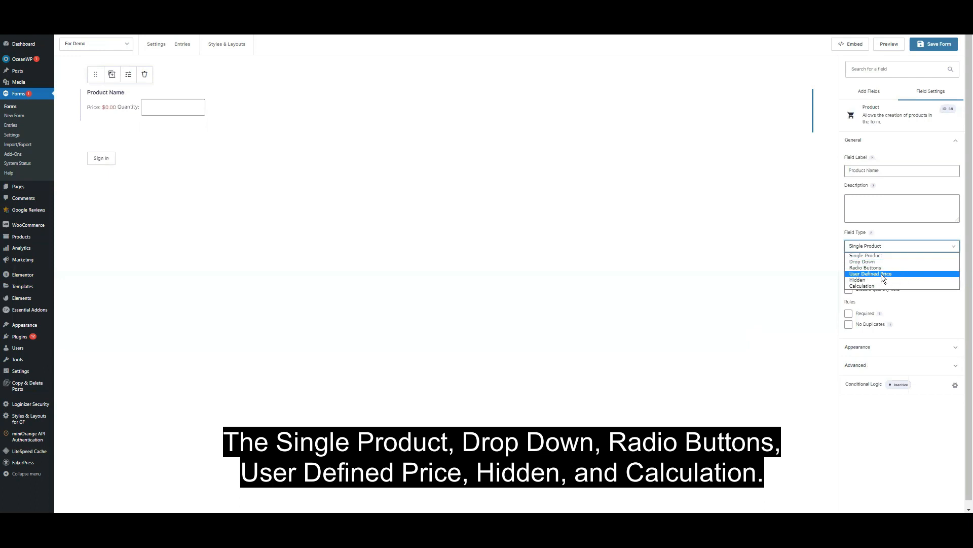
{"action": "mouse_move", "coordinate": [878, 286]}
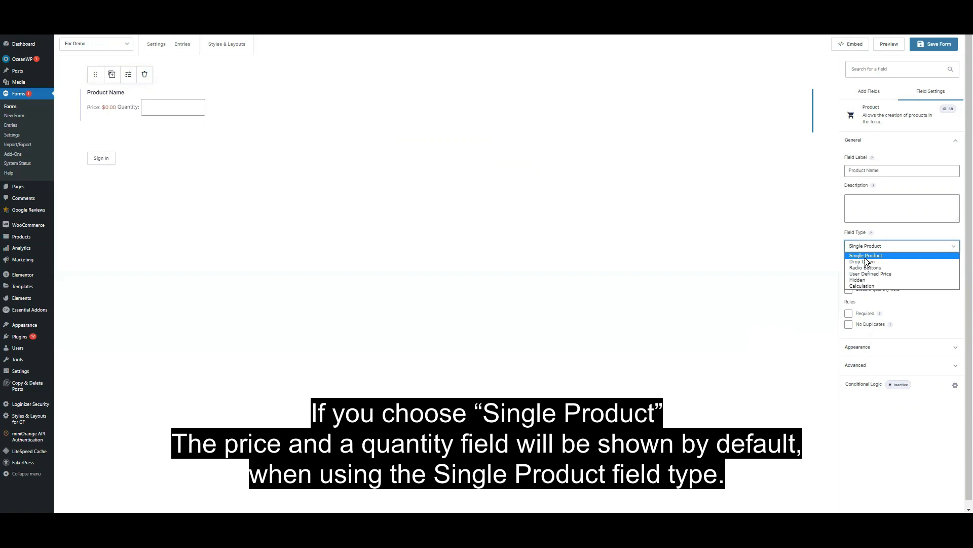
{"action": "mouse_move", "coordinate": [871, 262]}
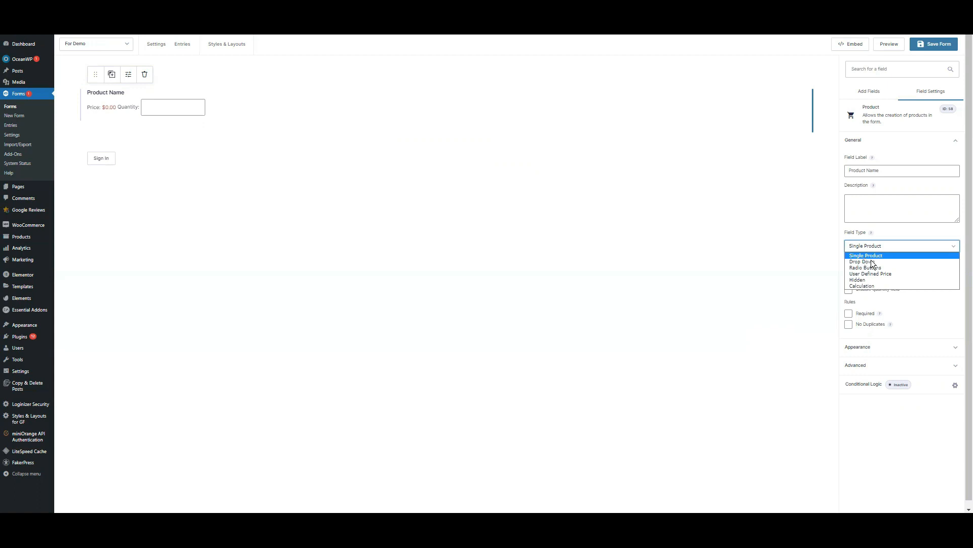
Make the product field a Drop Down and view its three default $0.00 choices, toggling Show Values.
{"action": "left_click", "coordinate": [862, 261]}
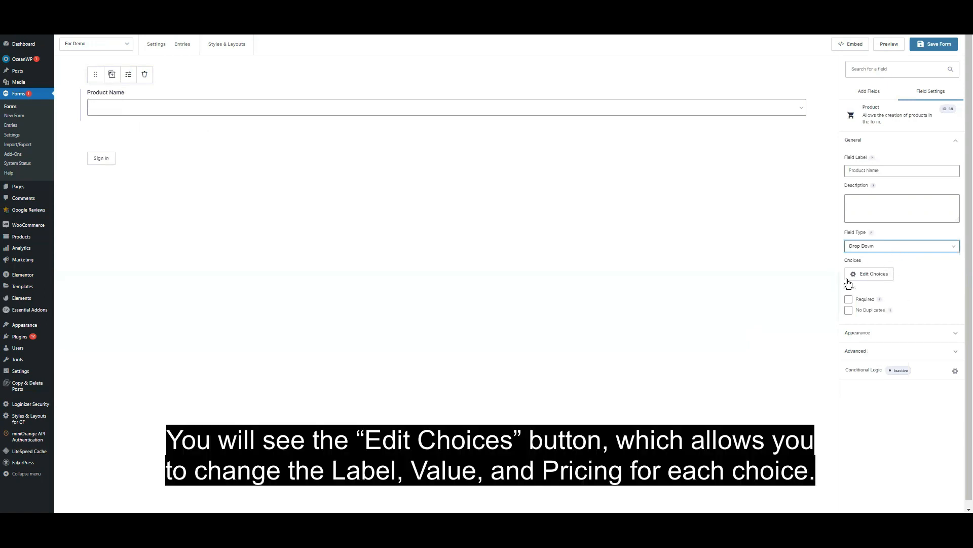
{"action": "mouse_move", "coordinate": [835, 286]}
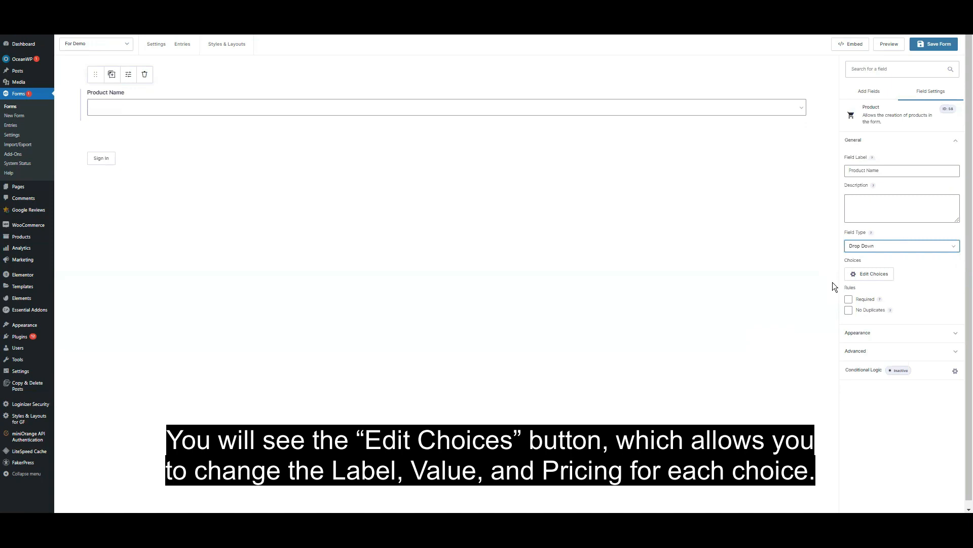
{"action": "left_click", "coordinate": [872, 274]}
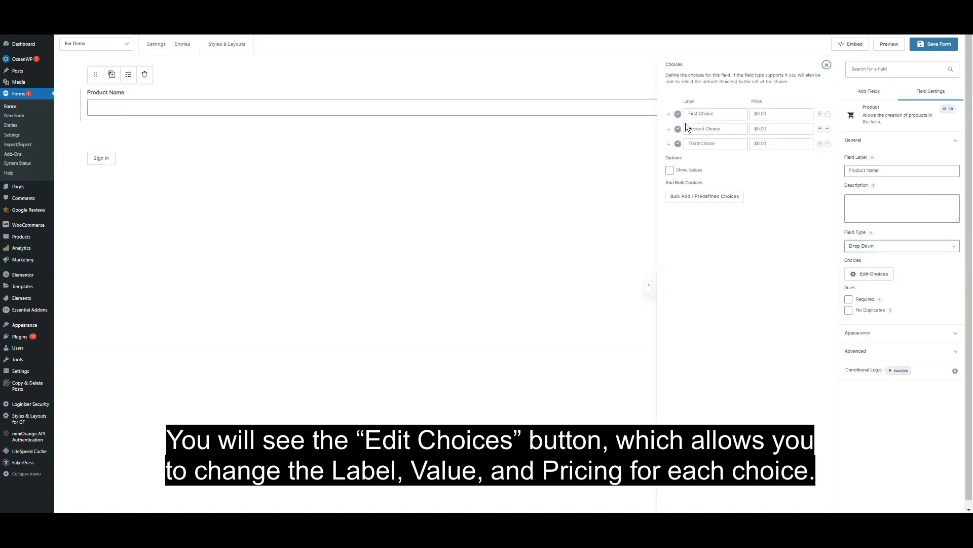
{"action": "left_click", "coordinate": [669, 171]}
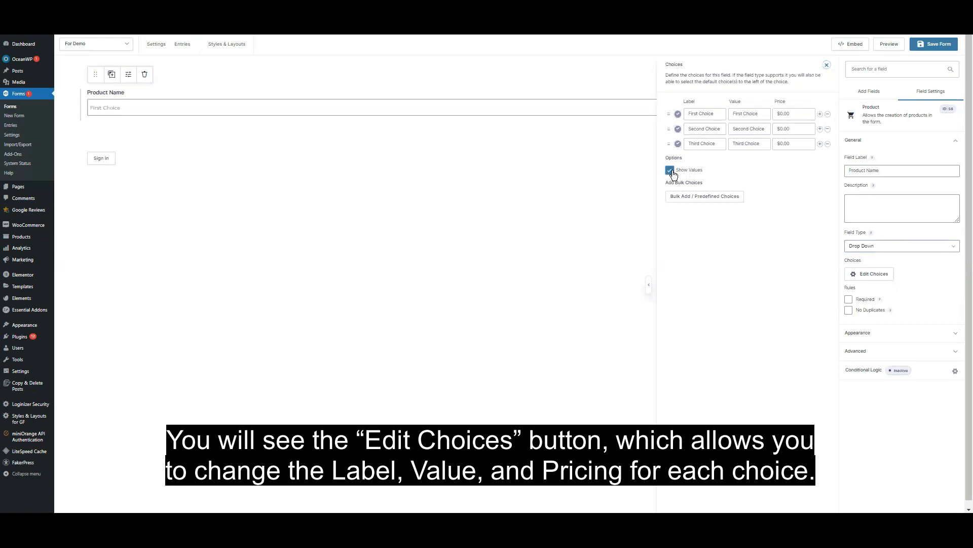
{"action": "left_click", "coordinate": [901, 246]}
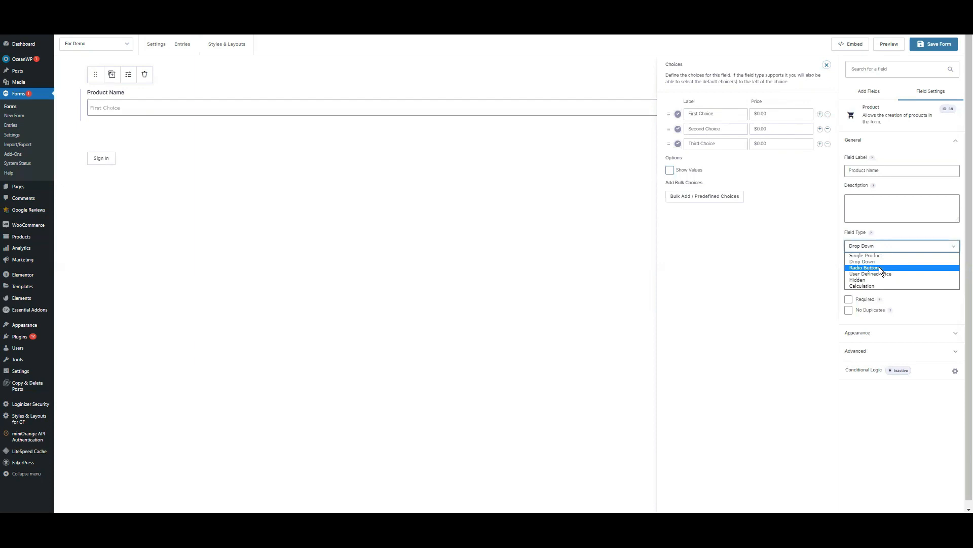
{"action": "mouse_move", "coordinate": [870, 273]}
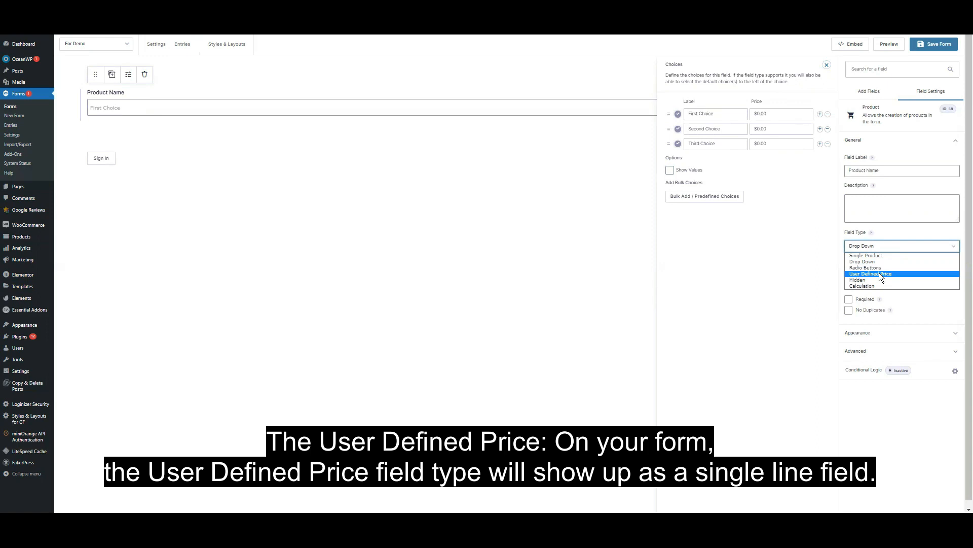
Set the product's Field Type to User Defined Price, then review the remaining type options.
{"action": "left_click", "coordinate": [870, 273]}
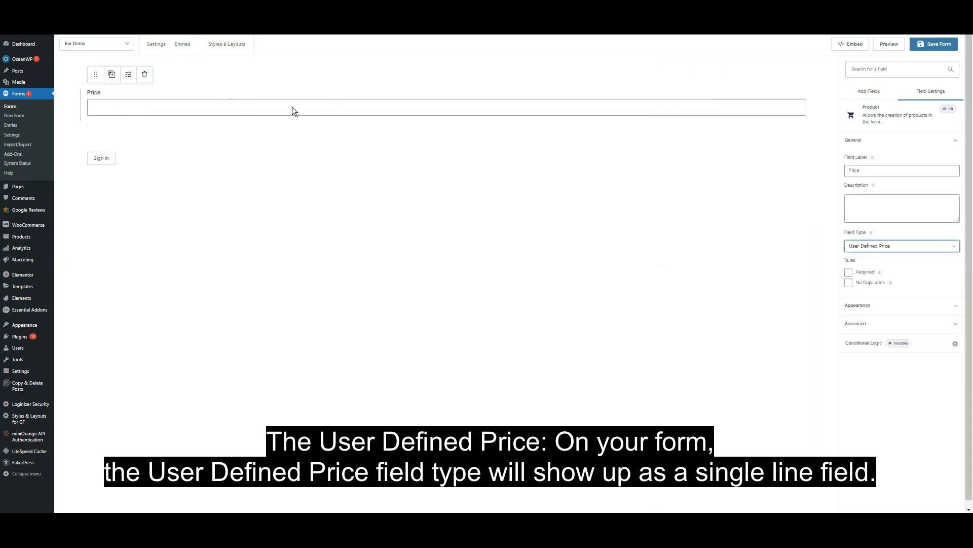
{"action": "mouse_move", "coordinate": [312, 79]}
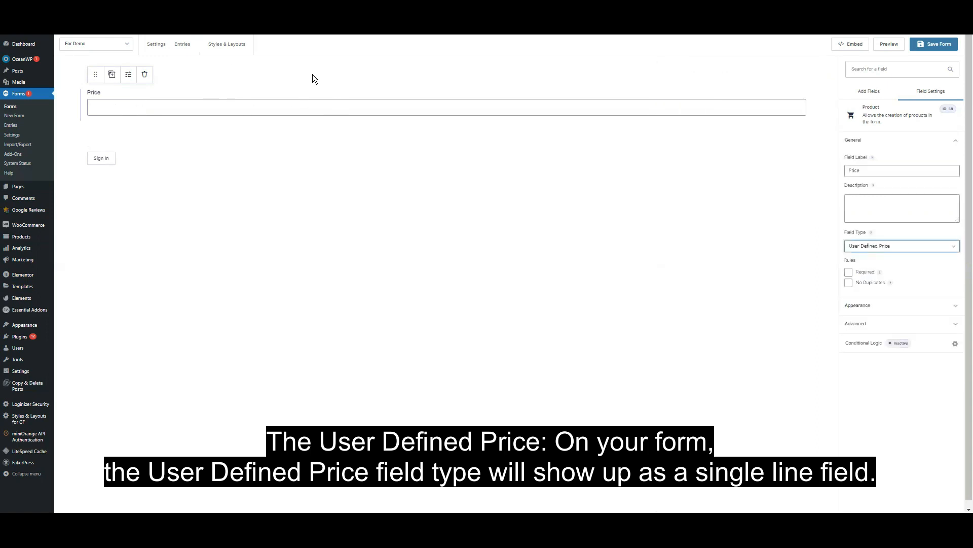
{"action": "mouse_move", "coordinate": [269, 85]}
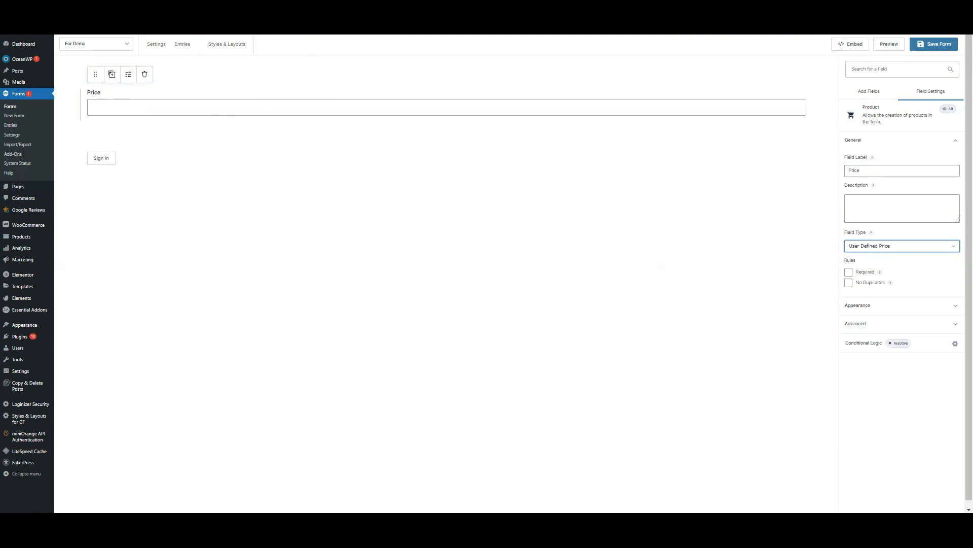
{"action": "left_click", "coordinate": [901, 245]}
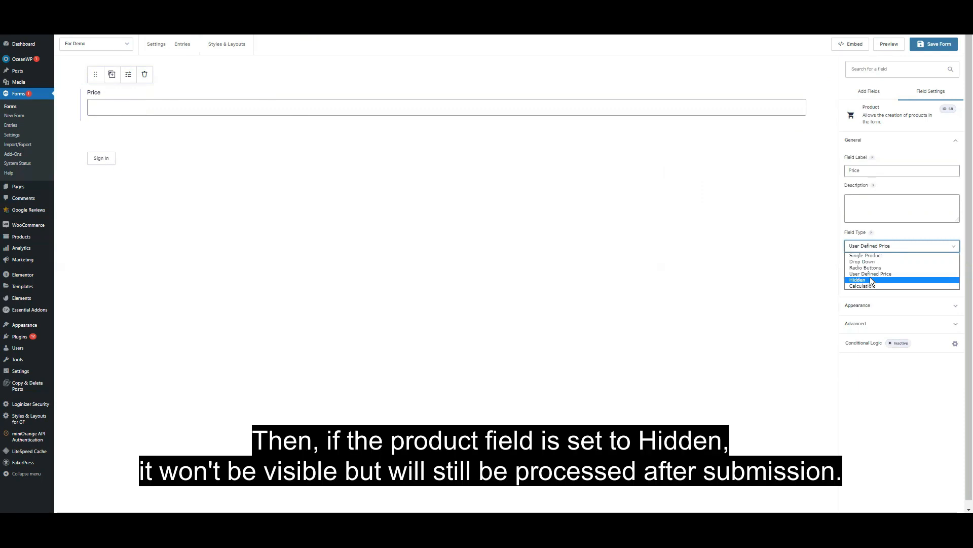
{"action": "mouse_move", "coordinate": [894, 273]}
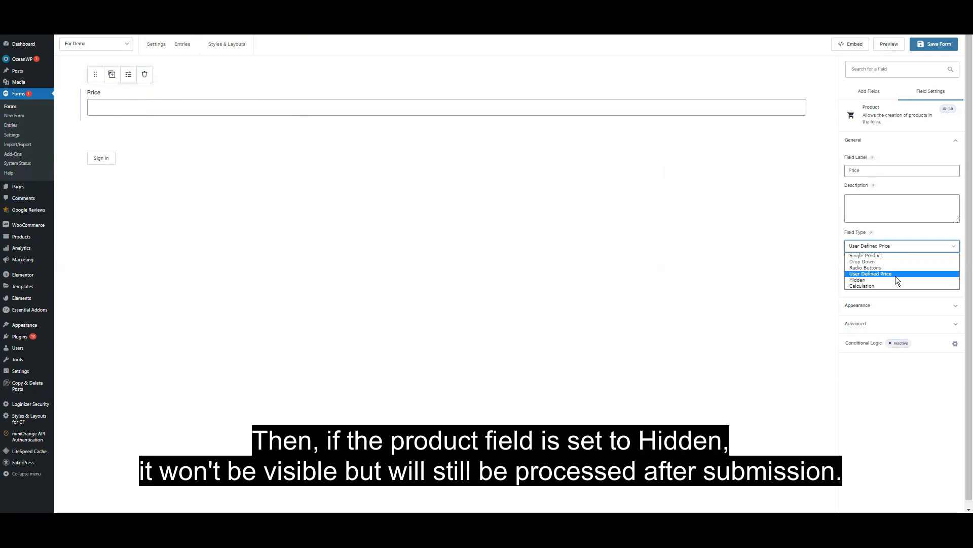
{"action": "mouse_move", "coordinate": [904, 280]}
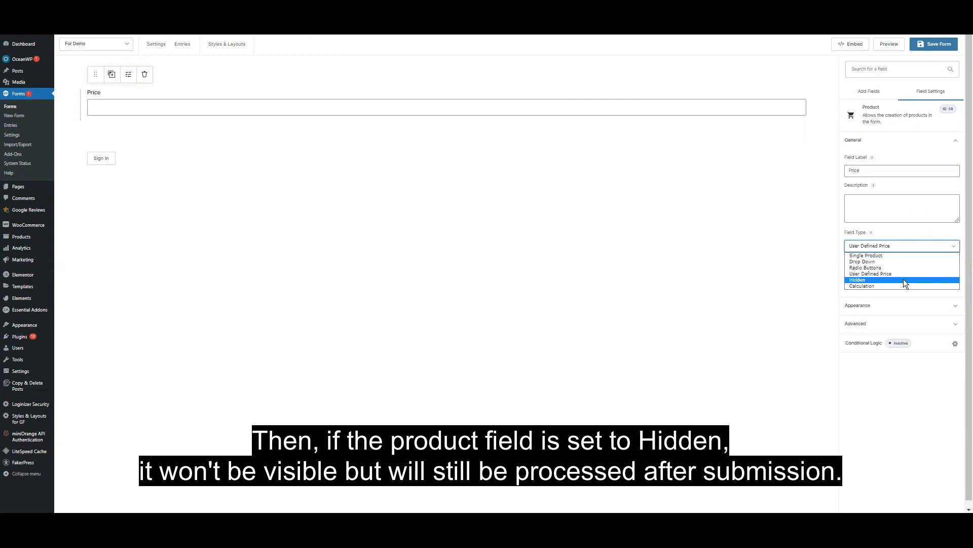
{"action": "mouse_move", "coordinate": [915, 286]}
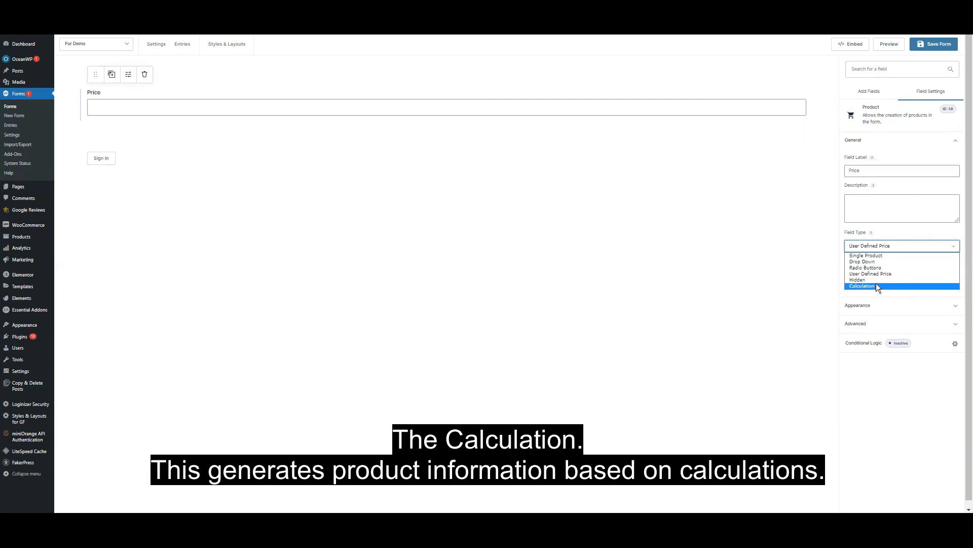
{"action": "mouse_move", "coordinate": [906, 279]}
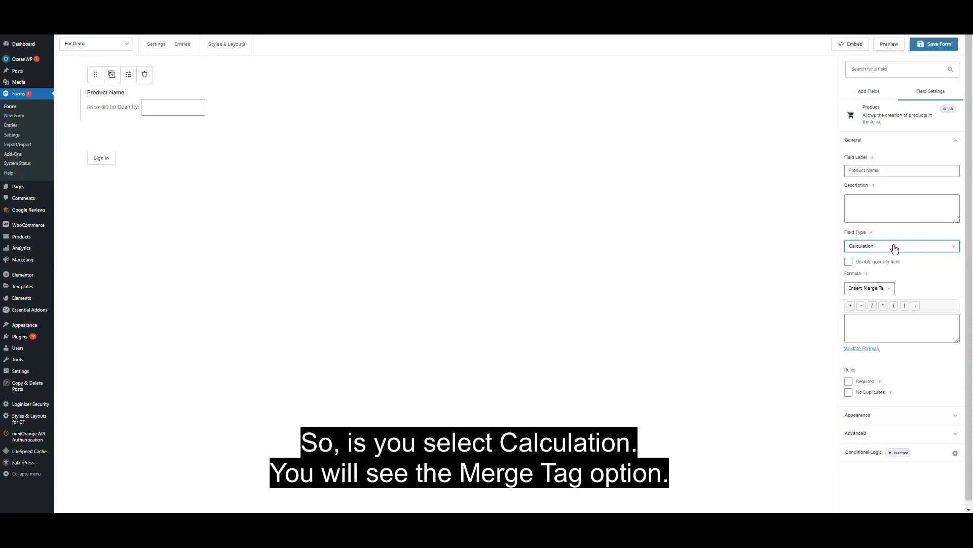
{"action": "mouse_move", "coordinate": [890, 349]}
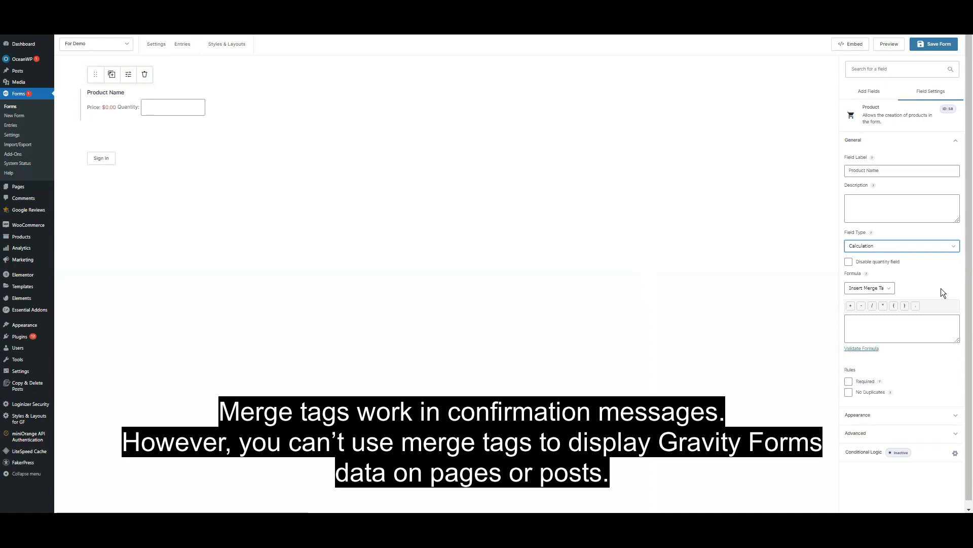
Switch Product Name back to a Single Product at $0.00 with the quantity field disabled.
{"action": "left_click", "coordinate": [900, 245]}
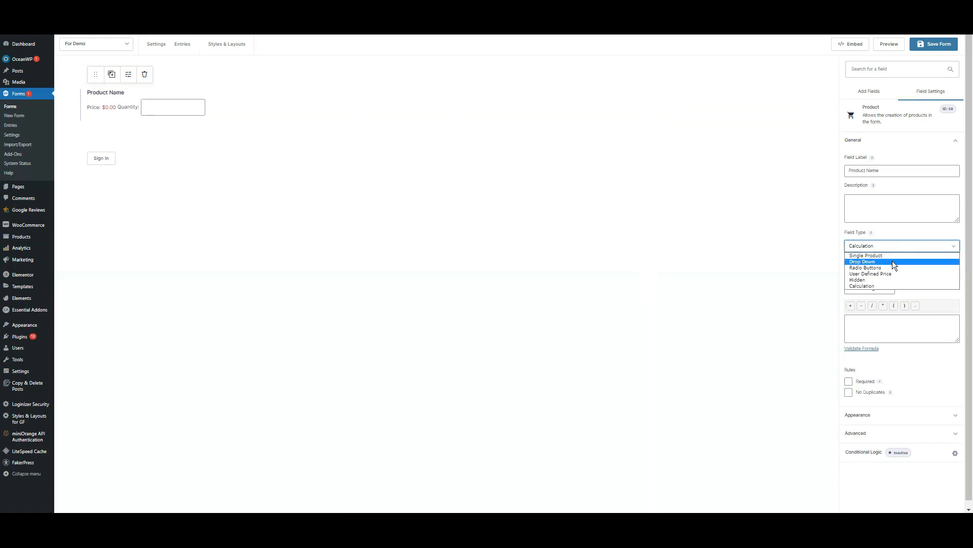
{"action": "left_click", "coordinate": [865, 255]}
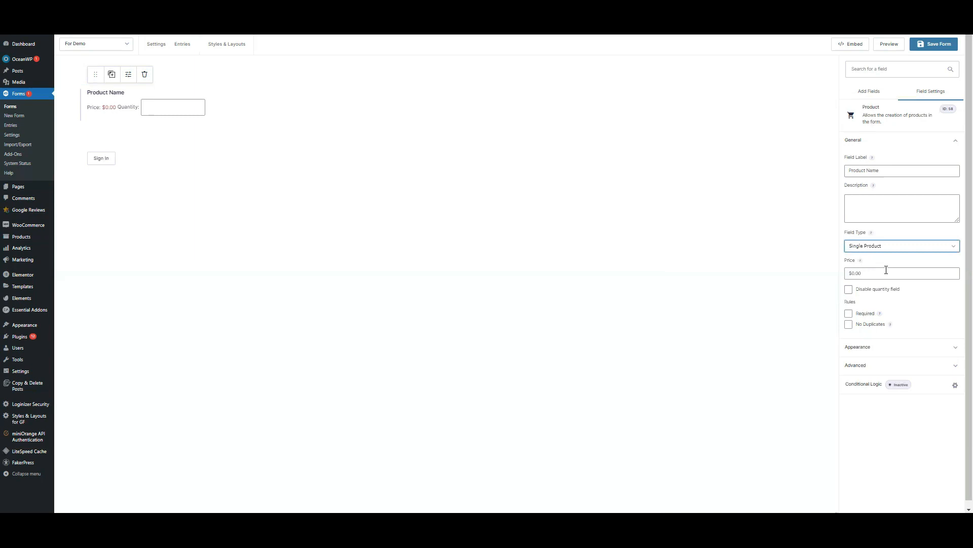
{"action": "mouse_move", "coordinate": [888, 258]}
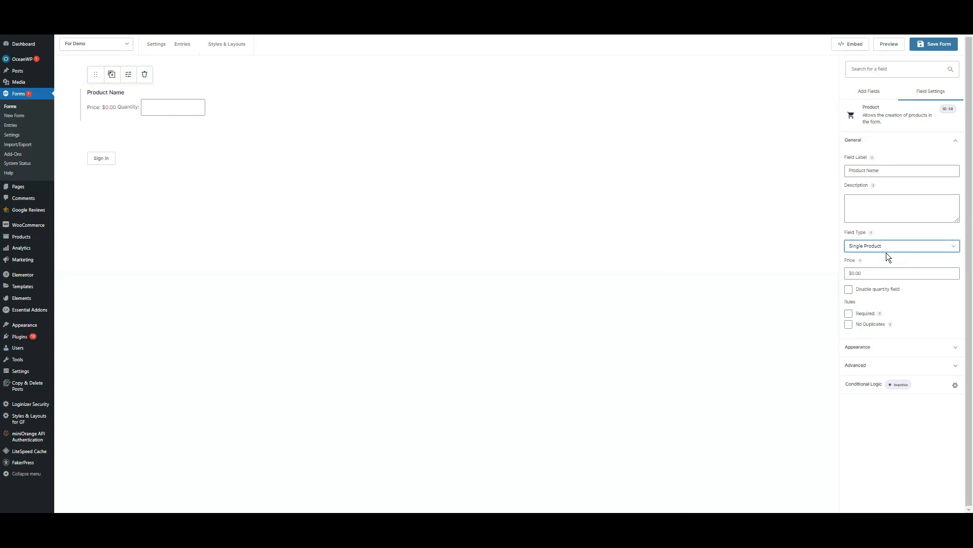
{"action": "left_click", "coordinate": [901, 274]}
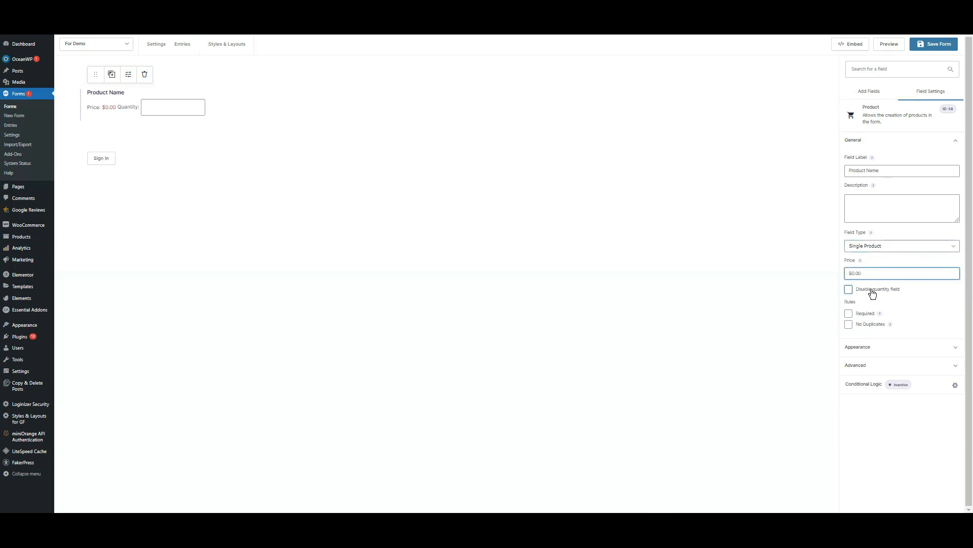
{"action": "left_click", "coordinate": [849, 290]}
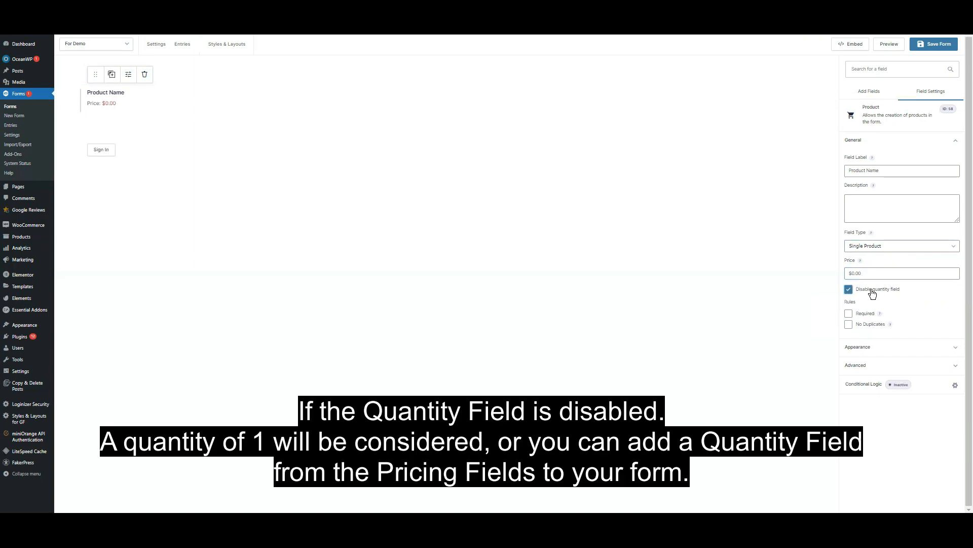
{"action": "mouse_move", "coordinate": [357, 119]}
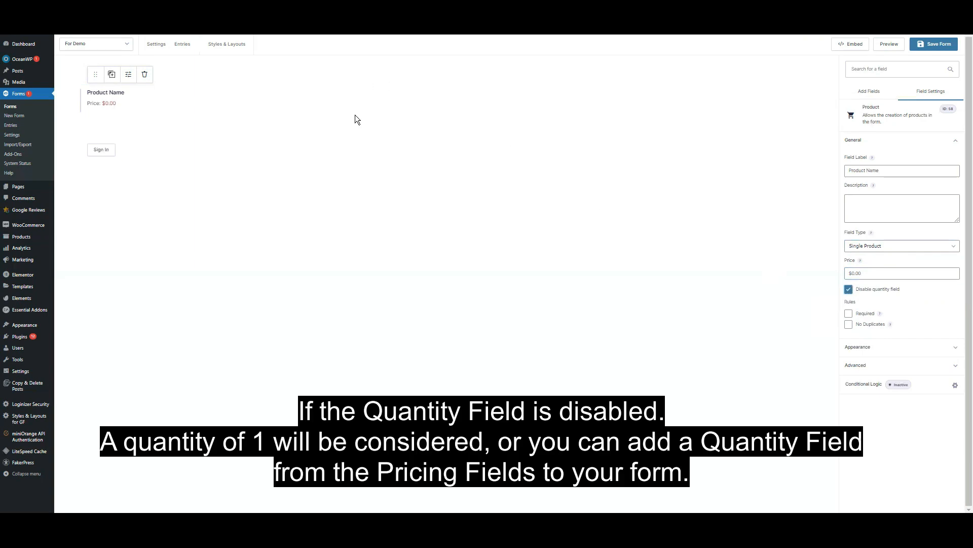
{"action": "mouse_move", "coordinate": [127, 100]}
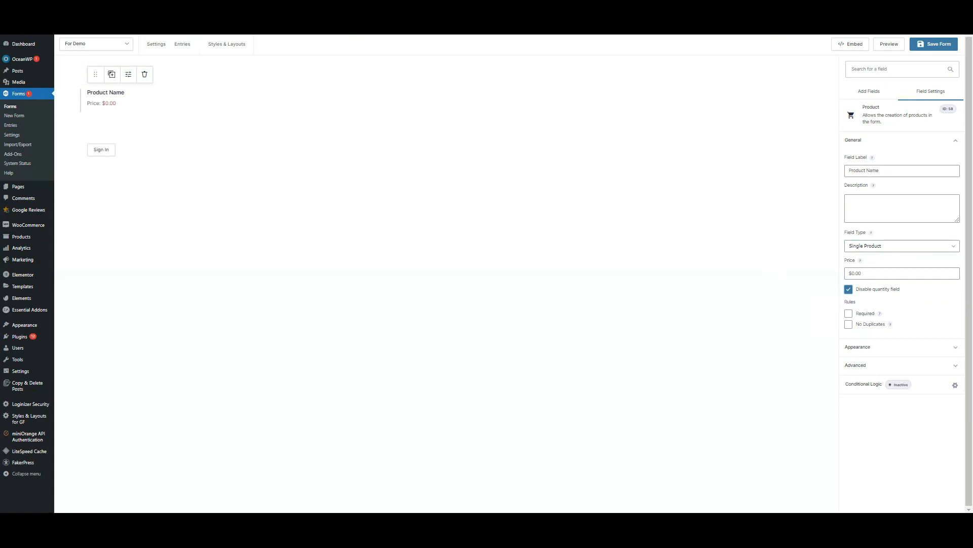
{"action": "mouse_move", "coordinate": [251, 257]}
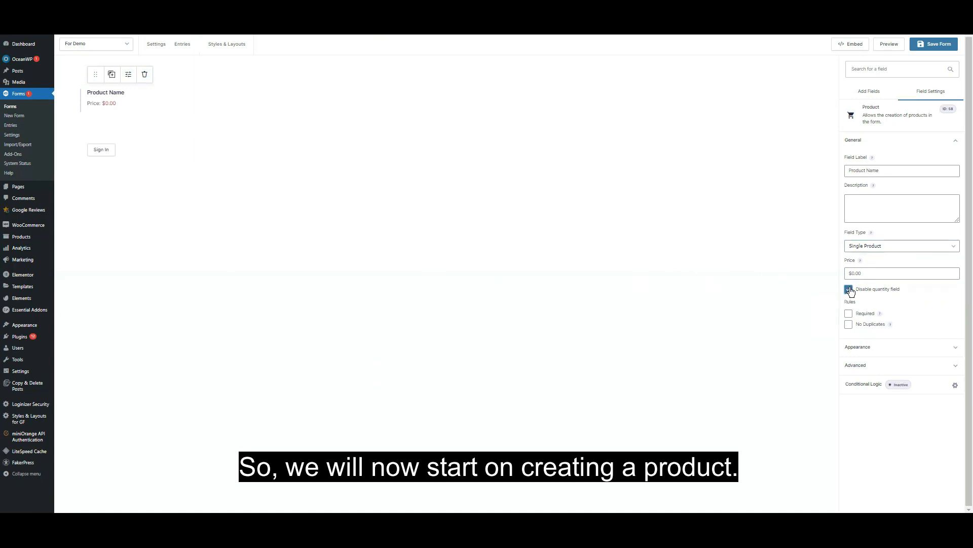
Re-enable the product's Quantity box and set its price to 10.00.
{"action": "left_click", "coordinate": [849, 289]}
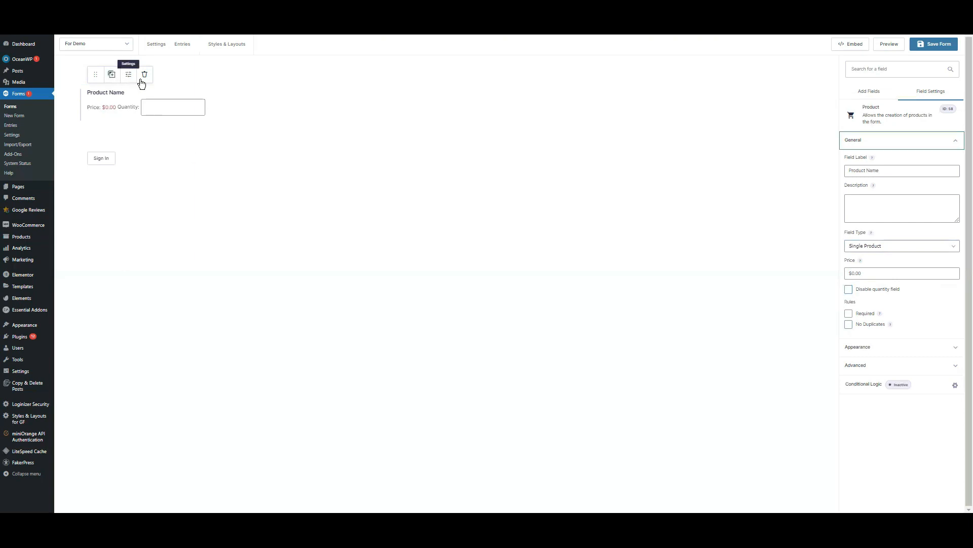
{"action": "mouse_move", "coordinate": [891, 242]}
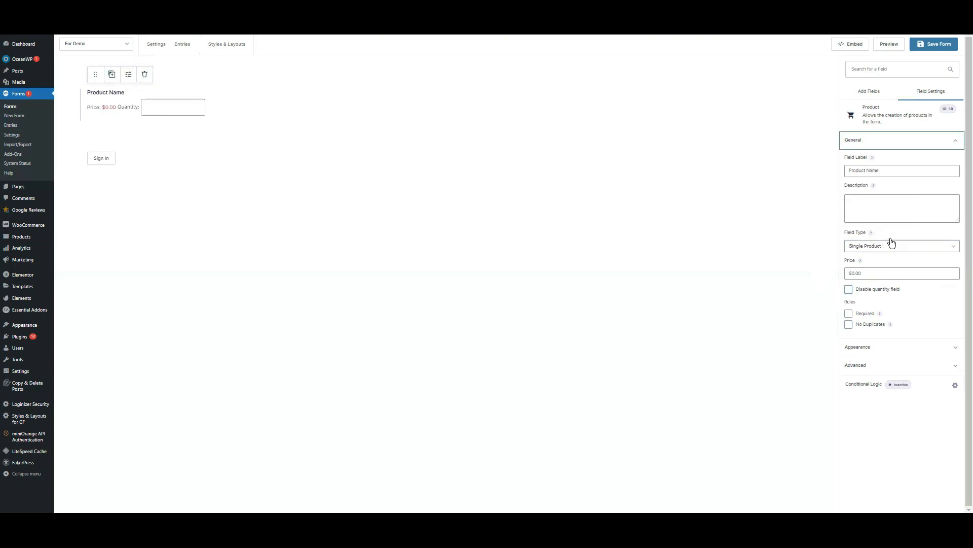
{"action": "left_click", "coordinate": [901, 273]}
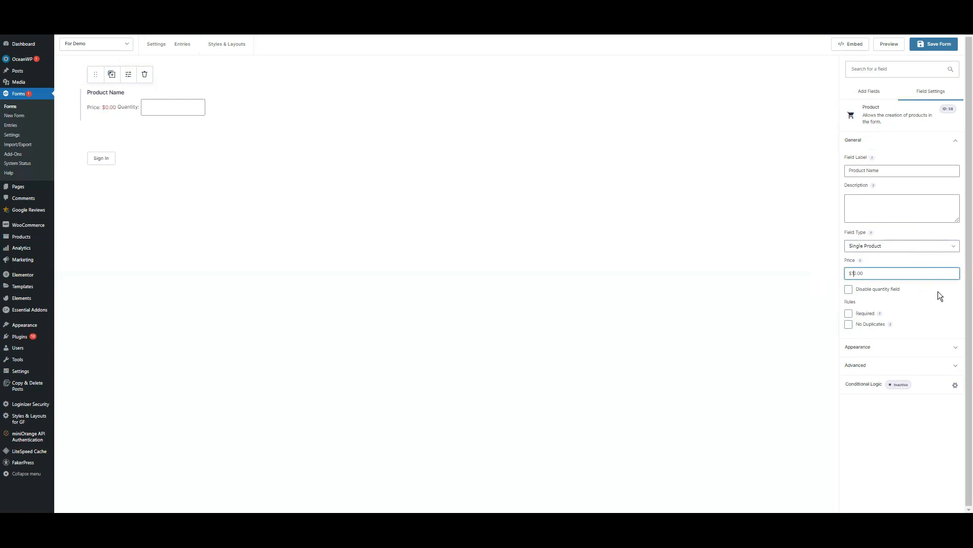
{"action": "type", "text": "10.00"}
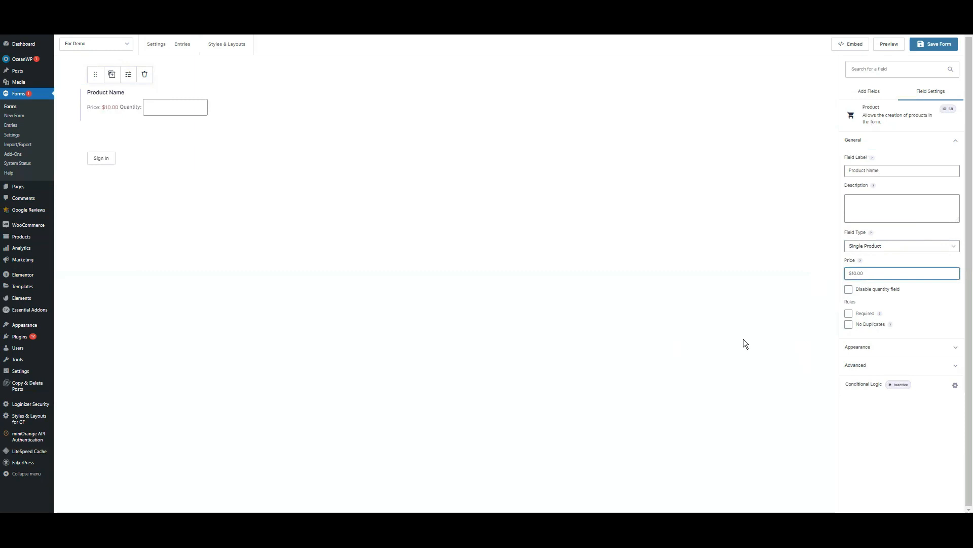
{"action": "mouse_move", "coordinate": [138, 107]}
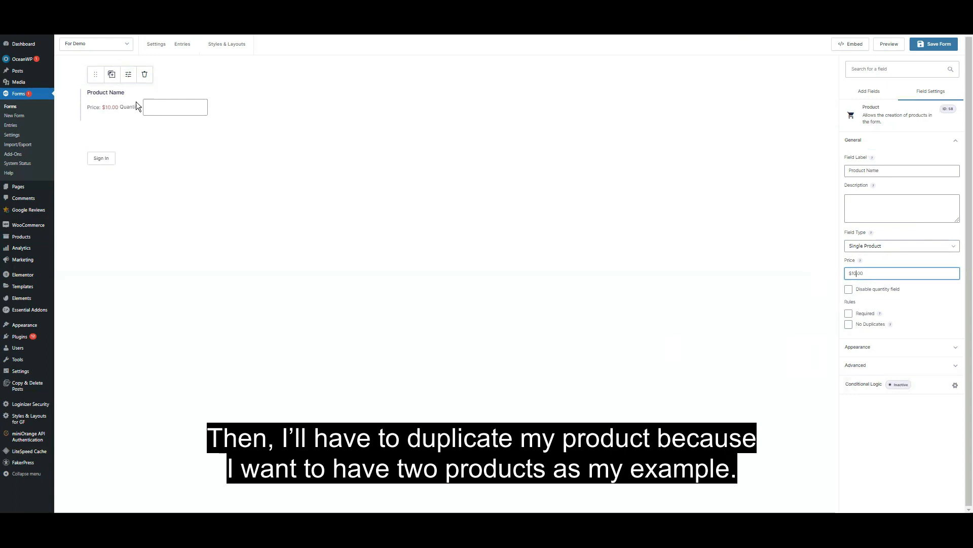
{"action": "mouse_move", "coordinate": [130, 119]}
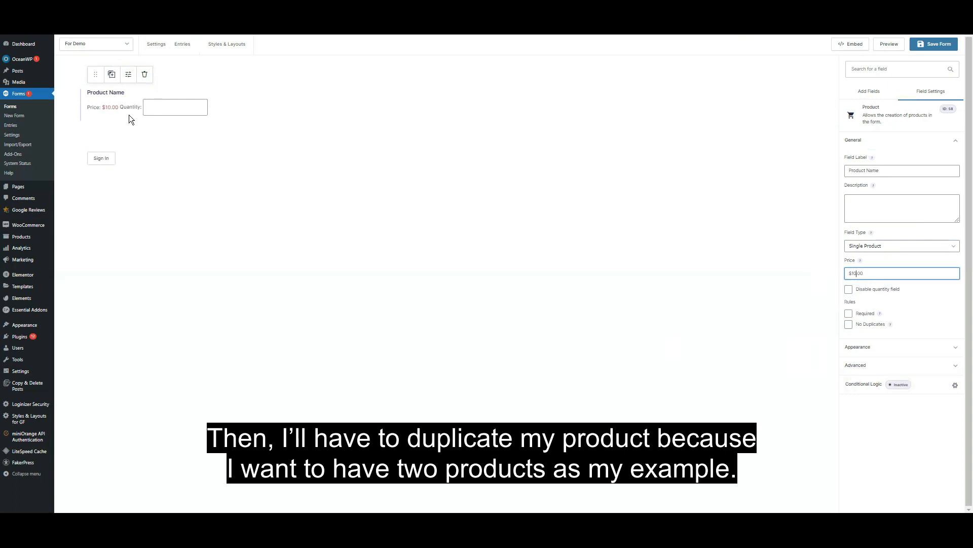
Duplicate the product field and price the copy at 20.00.
{"action": "left_click", "coordinate": [111, 74]}
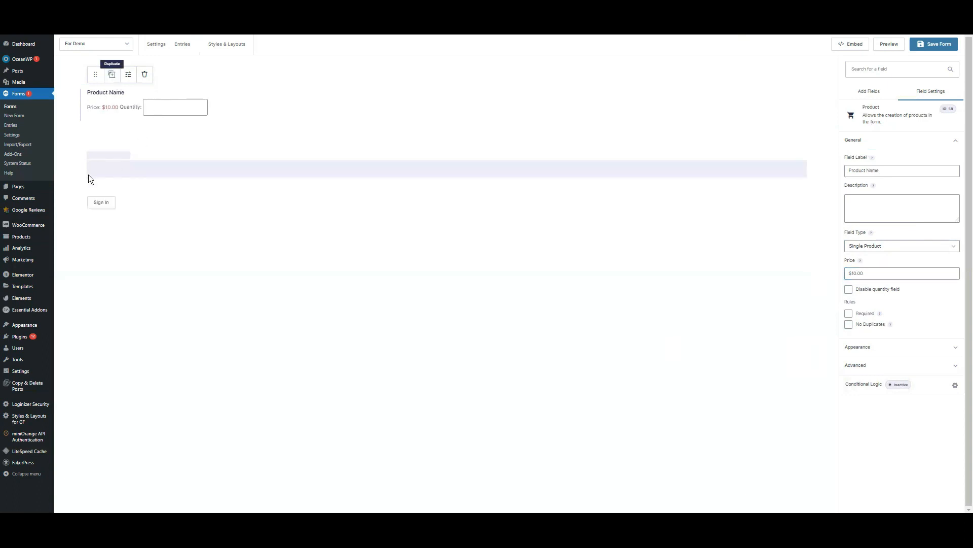
{"action": "left_click", "coordinate": [111, 74]}
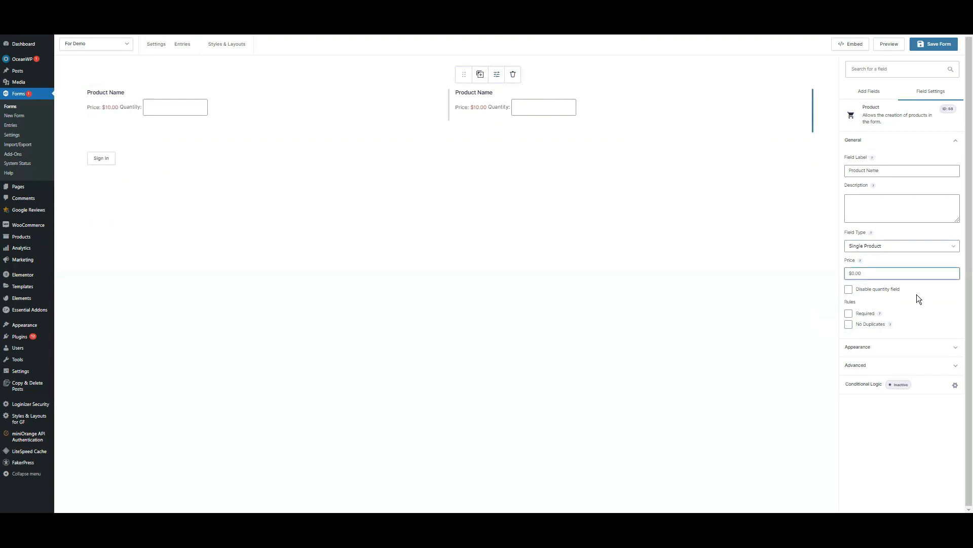
{"action": "type", "text": "20.00"}
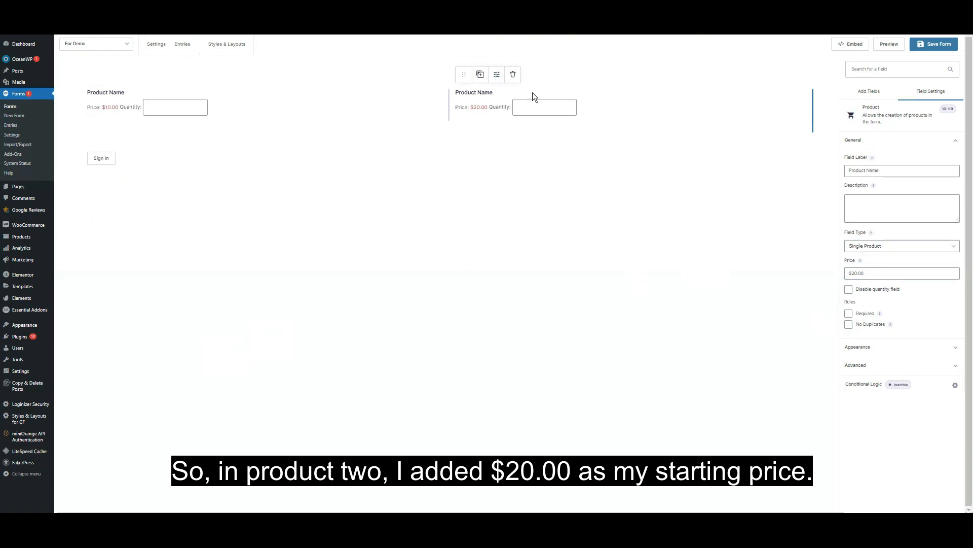
{"action": "mouse_move", "coordinate": [490, 113]}
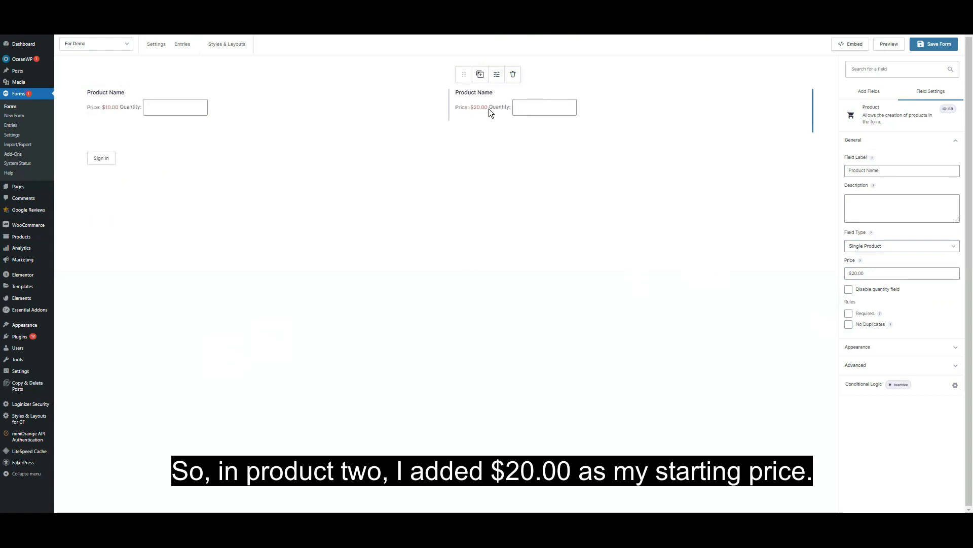
{"action": "mouse_move", "coordinate": [921, 303]}
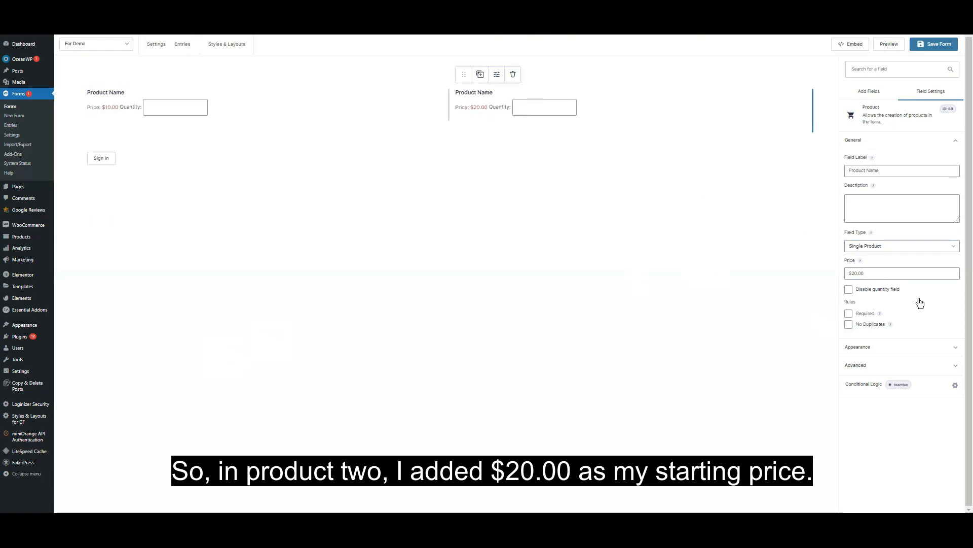
{"action": "mouse_move", "coordinate": [837, 242]}
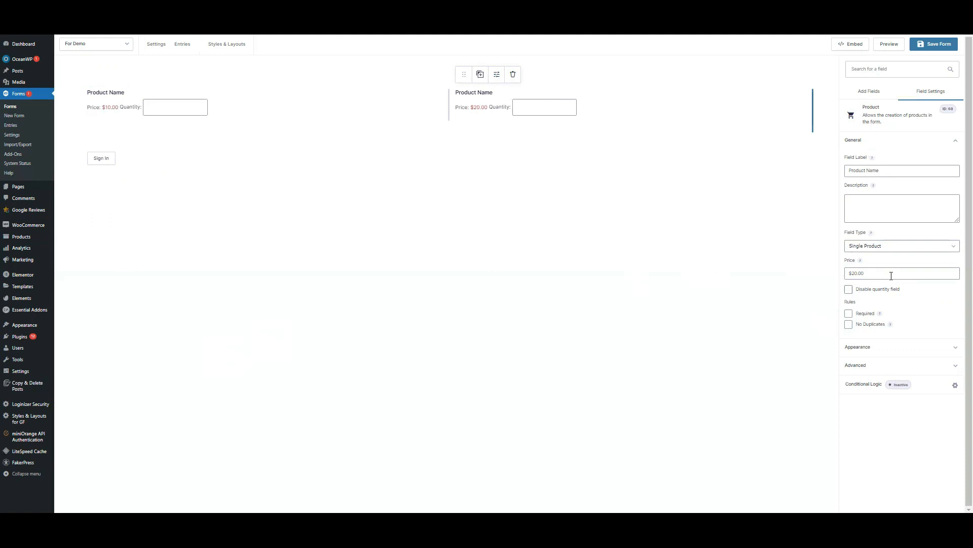
{"action": "mouse_move", "coordinate": [898, 268]}
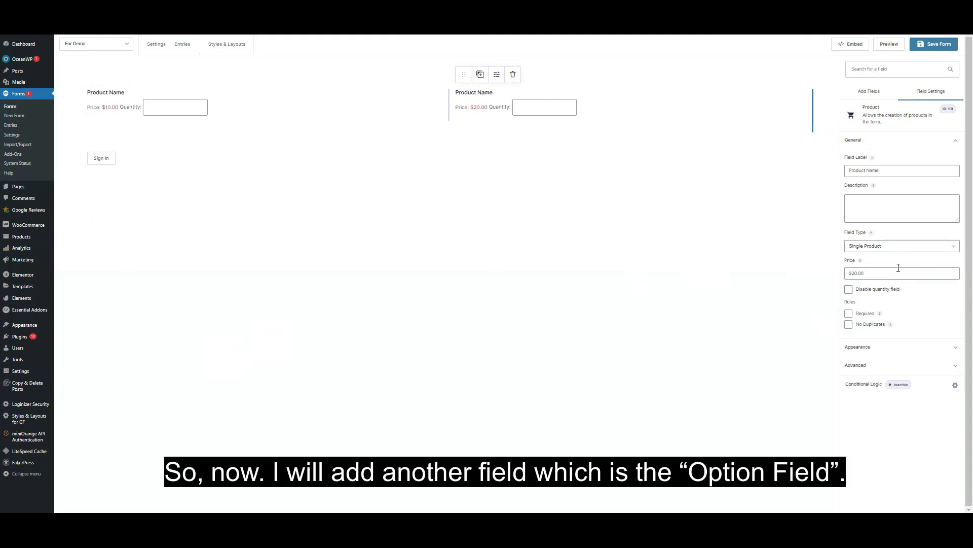
{"action": "left_click", "coordinate": [868, 91]}
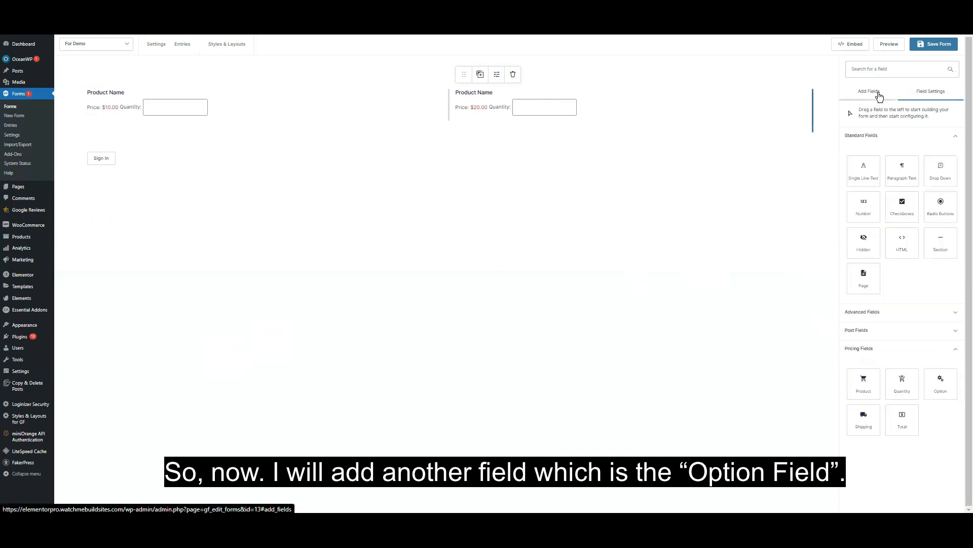
{"action": "mouse_move", "coordinate": [940, 383]}
{"action": "type", "text": "Options For Product"}
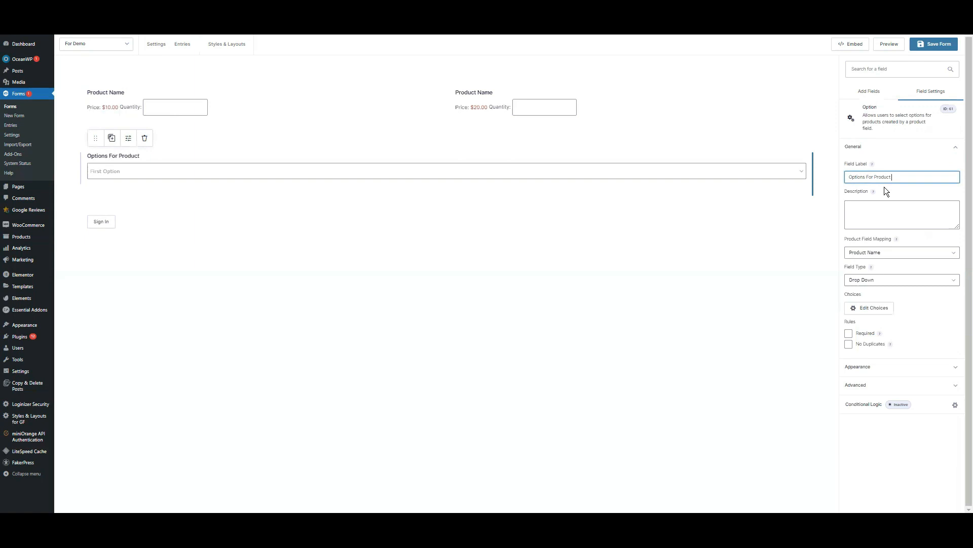
Label the new option field 'Options For Product One' and map it to Product One.
{"action": "type", "text": "One"}
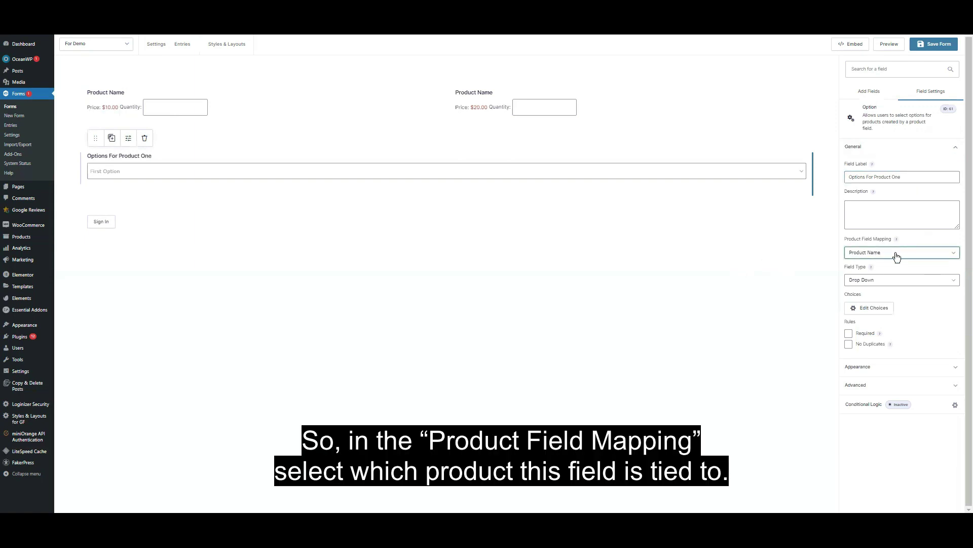
{"action": "left_click", "coordinate": [900, 252]}
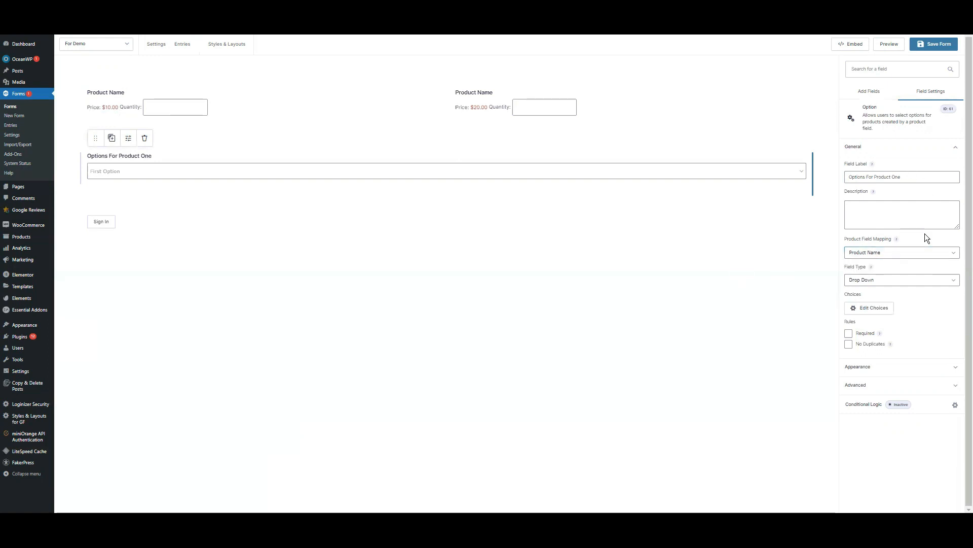
{"action": "left_click", "coordinate": [900, 252]}
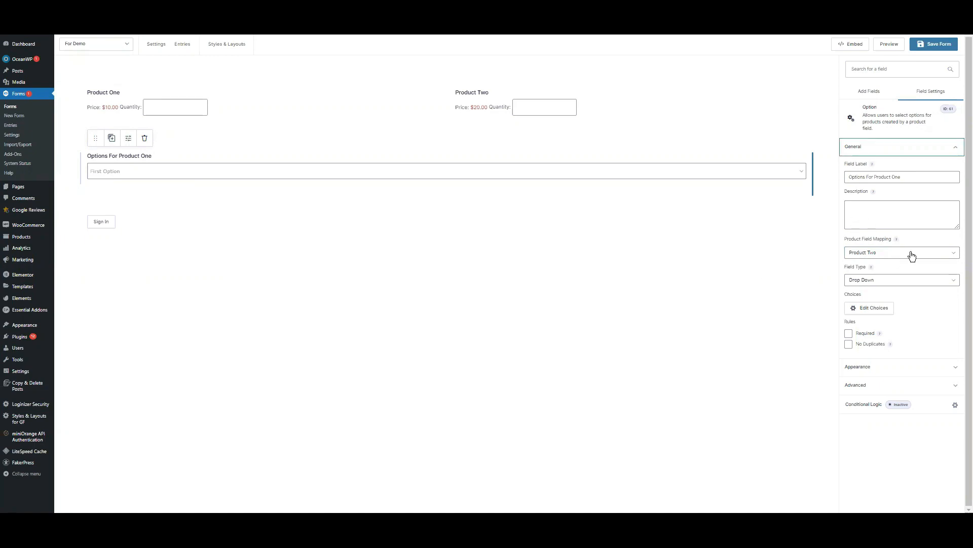
{"action": "left_click", "coordinate": [901, 252]}
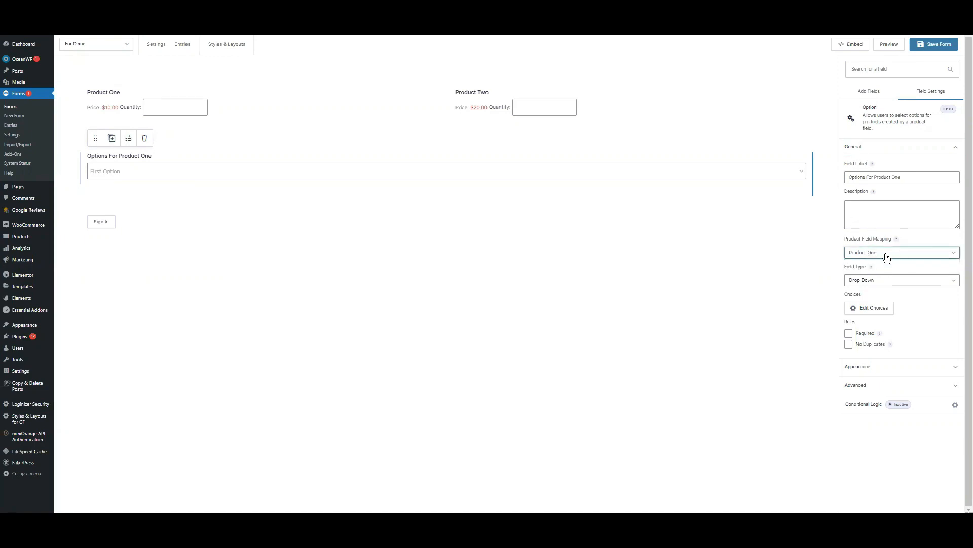
{"action": "mouse_move", "coordinate": [871, 246]}
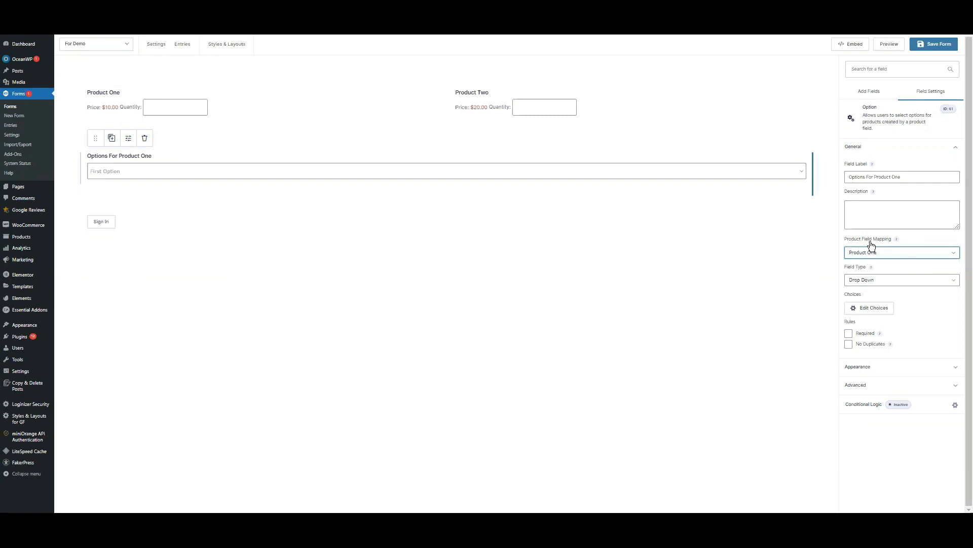
{"action": "left_click", "coordinate": [900, 252]}
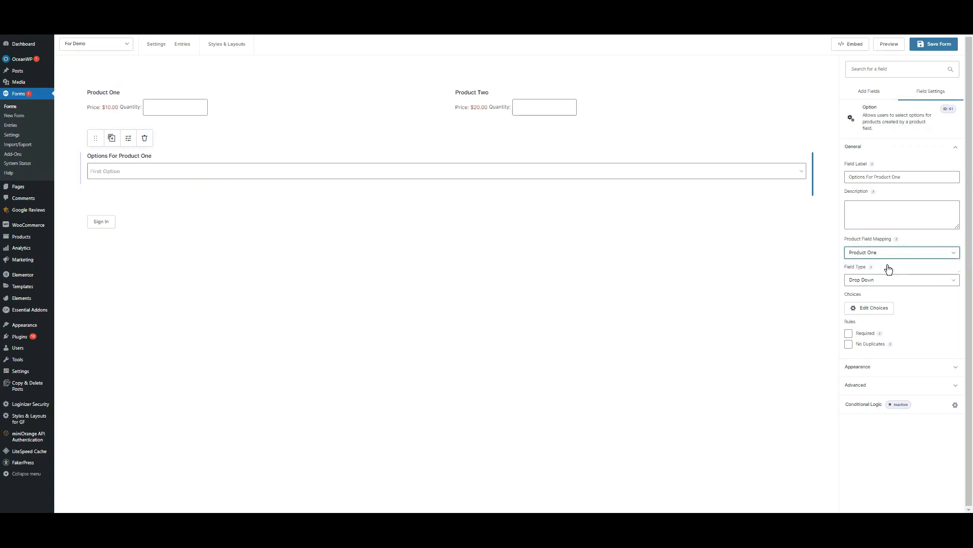
{"action": "mouse_move", "coordinate": [893, 271]}
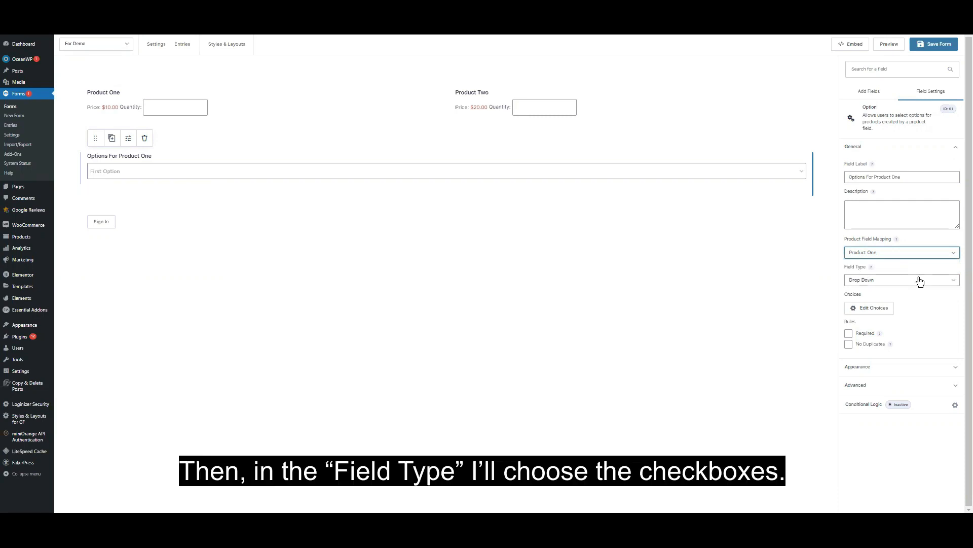
Set the options field type to Checkboxes showing First, Second and Third Option.
{"action": "left_click", "coordinate": [901, 280]}
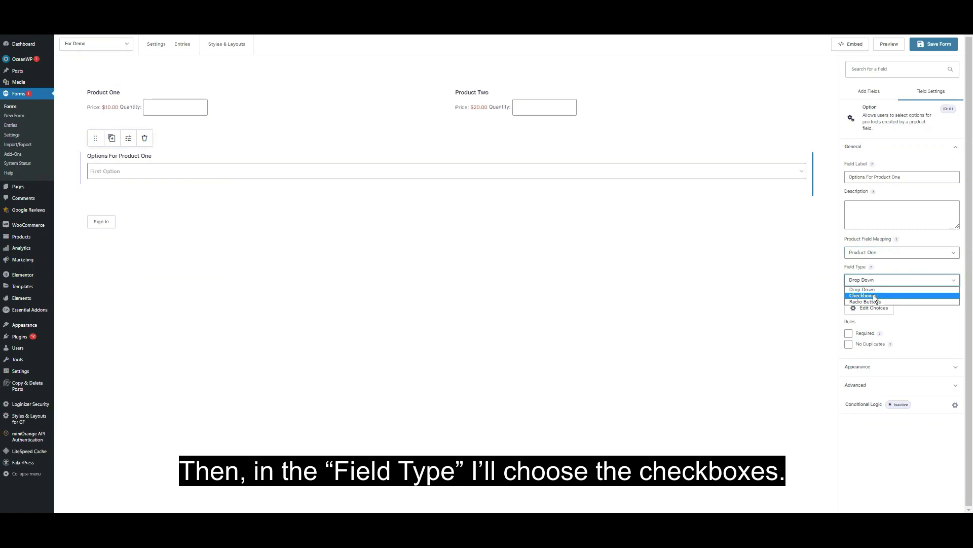
{"action": "left_click", "coordinate": [862, 295]}
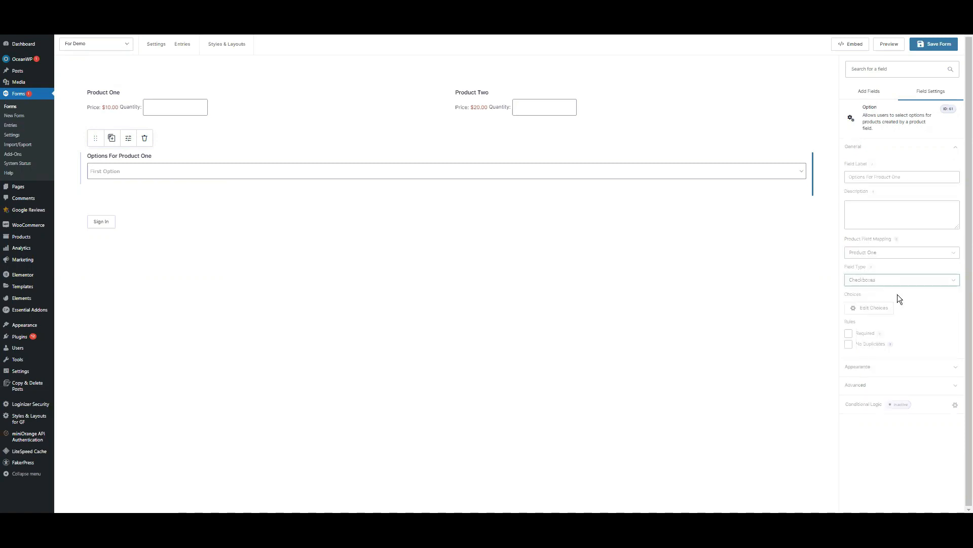
{"action": "left_click", "coordinate": [900, 280]}
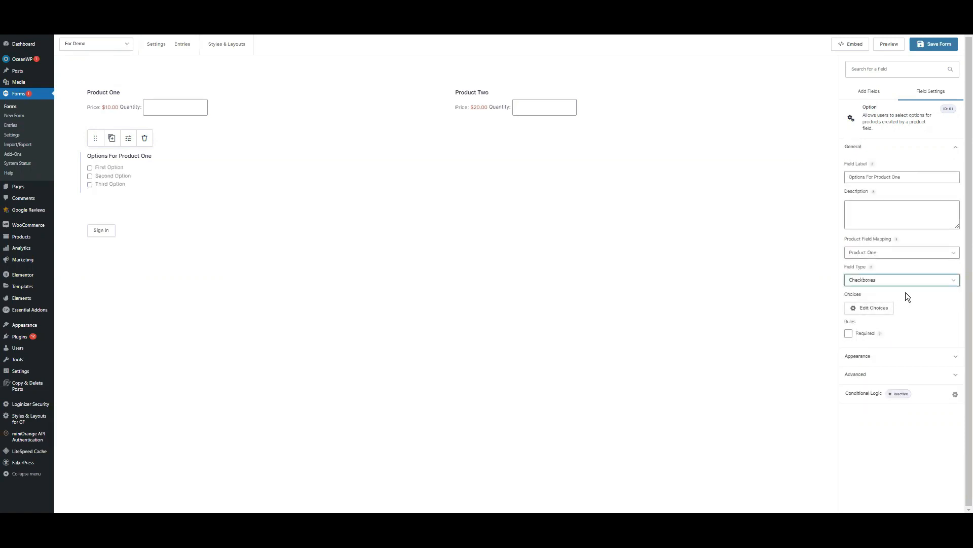
{"action": "left_click", "coordinate": [872, 308]}
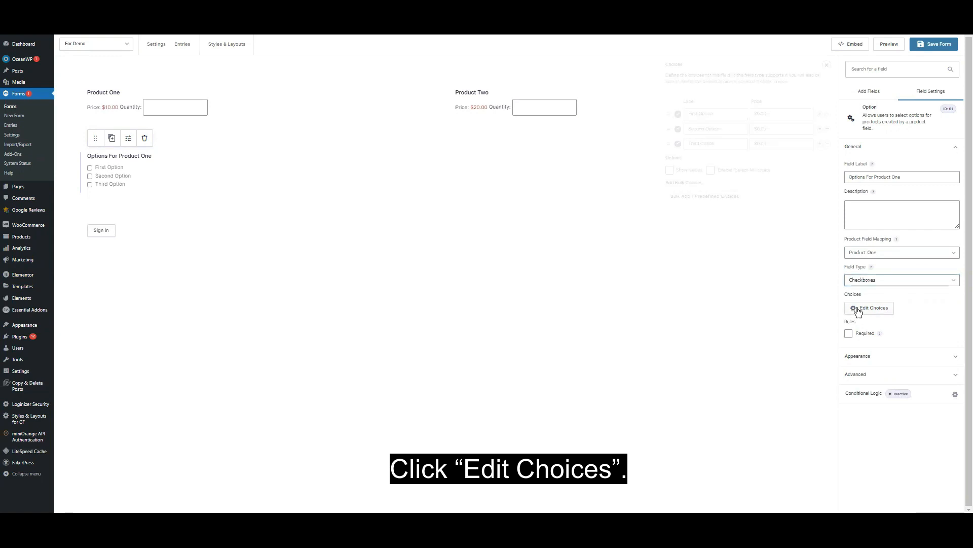
Remove the third choice and rename the others Option 1 ($1.00) and Option 2 ($2.00).
{"action": "left_click", "coordinate": [872, 307]}
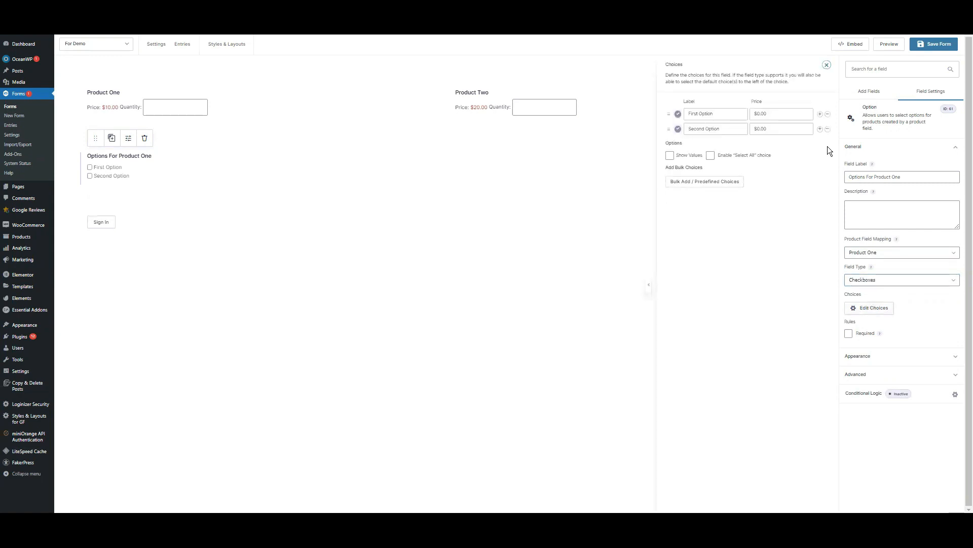
{"action": "double_click", "coordinate": [716, 113]}
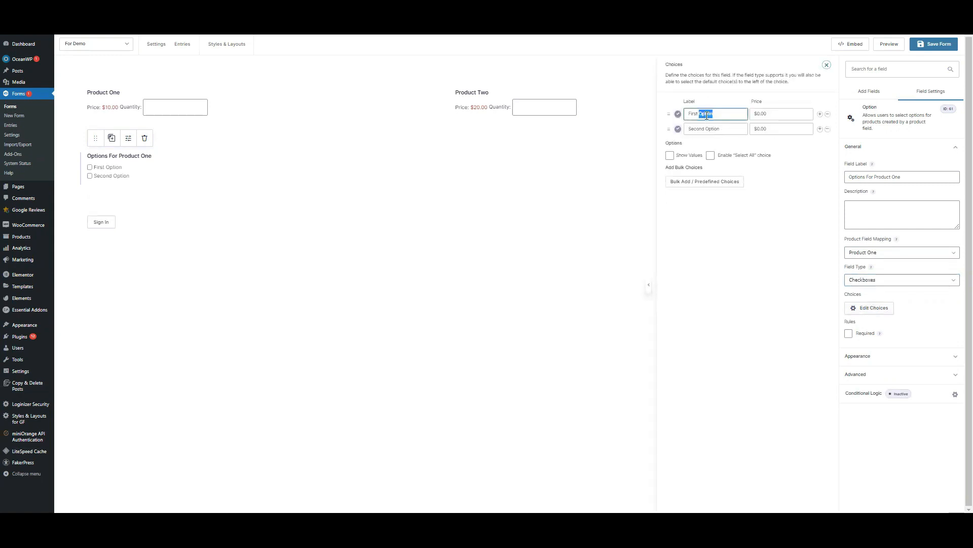
{"action": "type", "text": "op"}
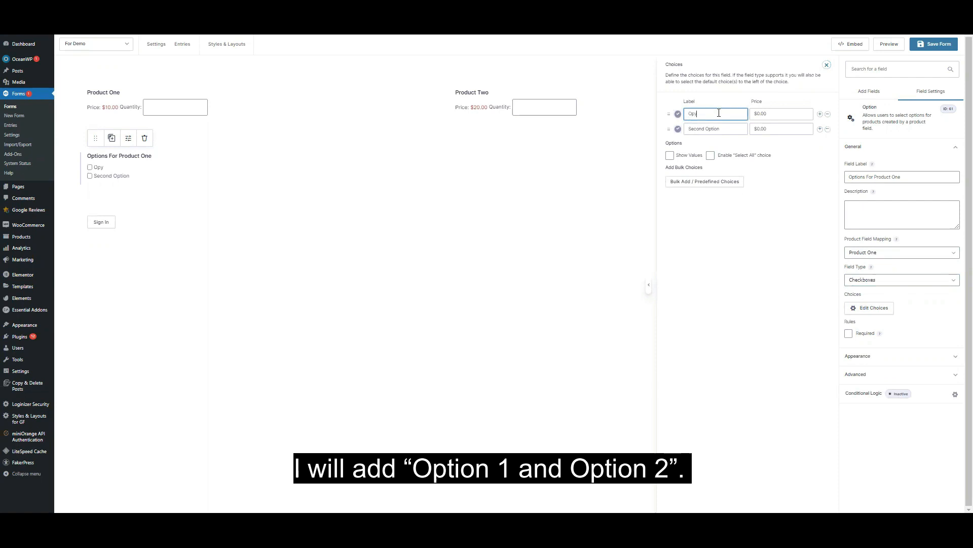
{"action": "type", "text": "Option 1"}
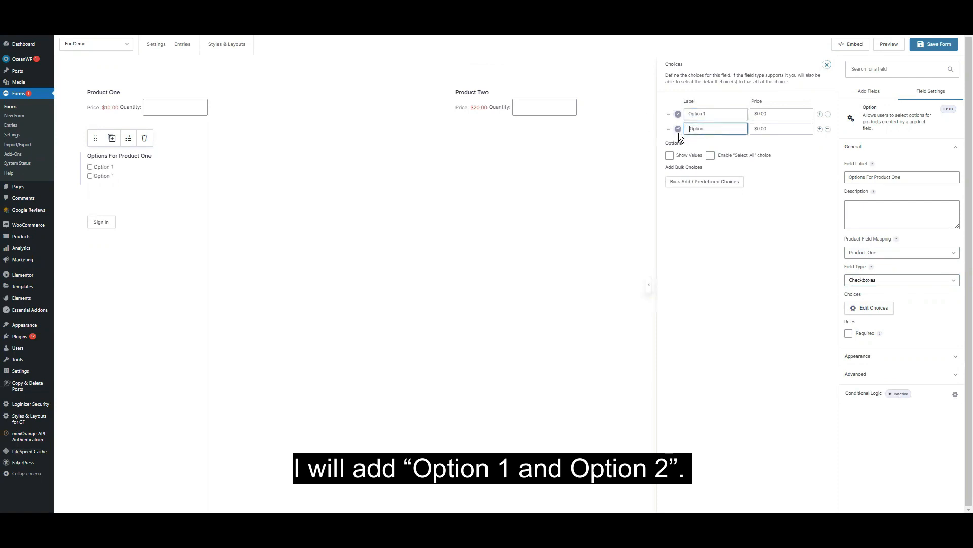
{"action": "type", "text": "Option 2"}
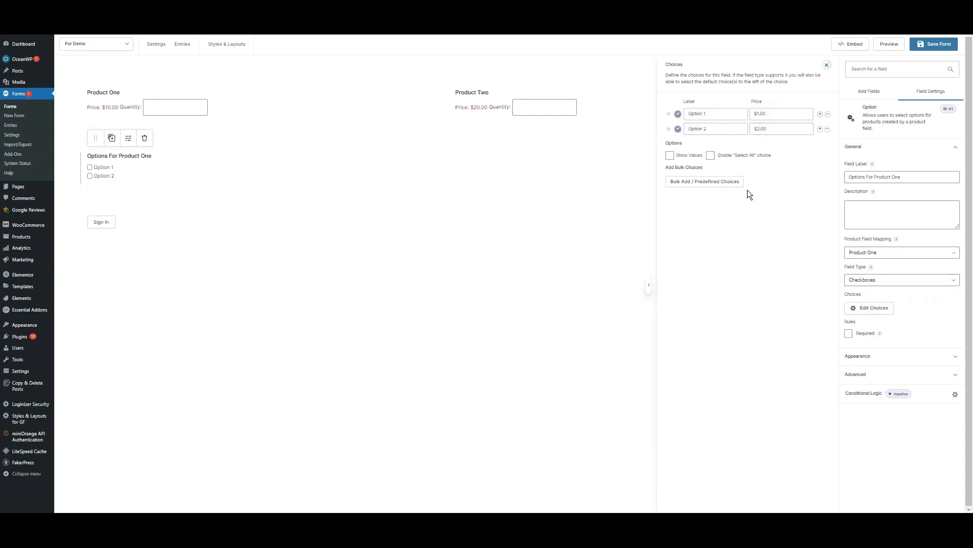
{"action": "mouse_move", "coordinate": [739, 194]}
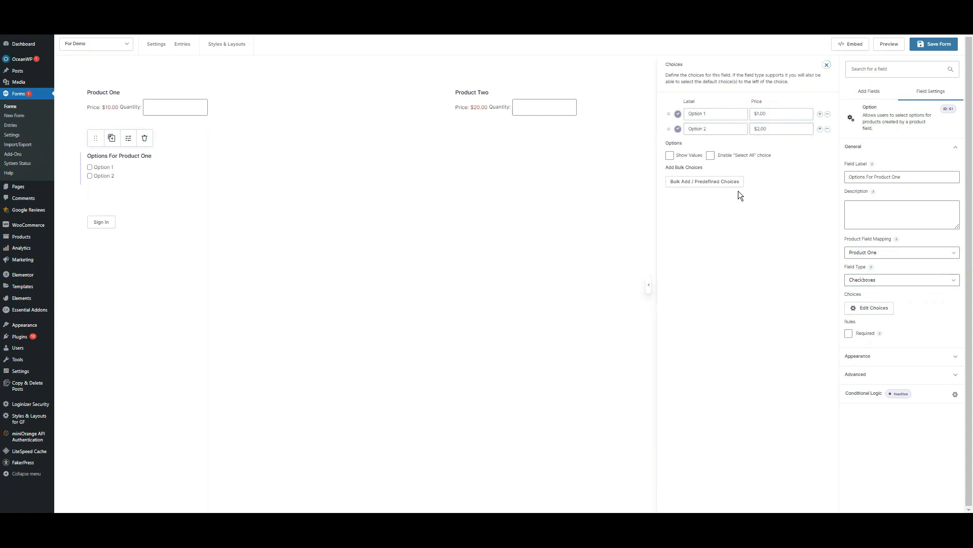
{"action": "mouse_move", "coordinate": [802, 160]}
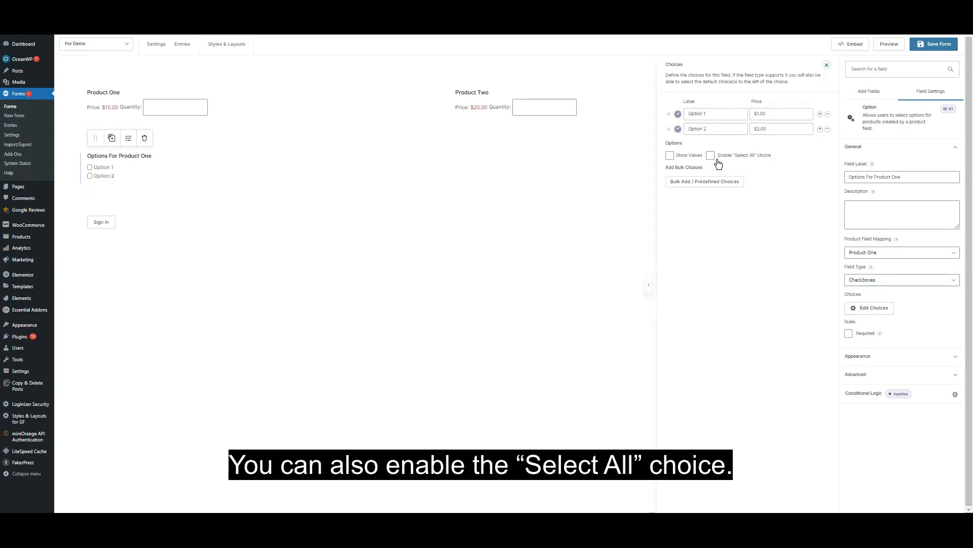
{"action": "mouse_move", "coordinate": [748, 242]}
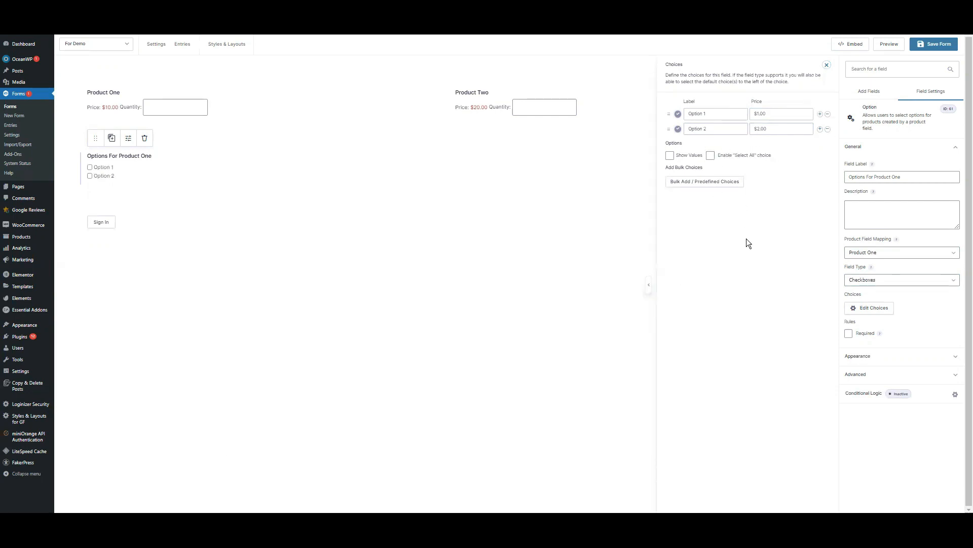
{"action": "mouse_move", "coordinate": [112, 137]}
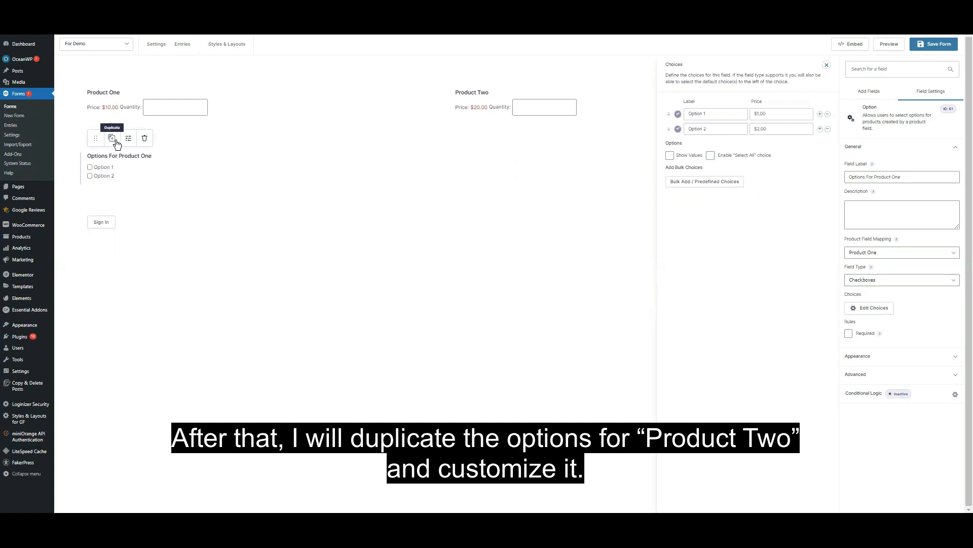
Duplicate the options field as 'Options For Product Two' mapped to Product Two, keeping the $1.00/$2.00 choices.
{"action": "left_click", "coordinate": [111, 138]}
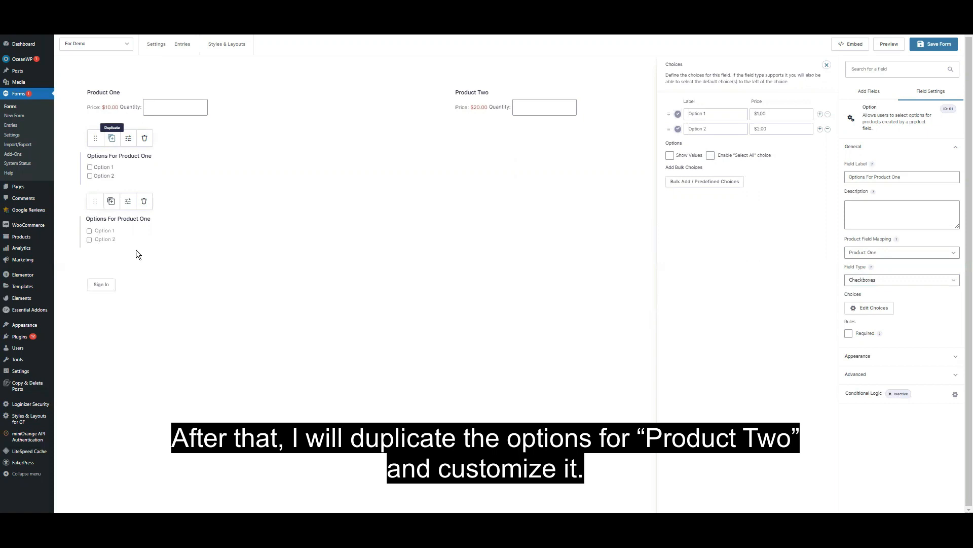
{"action": "left_click", "coordinate": [826, 65]}
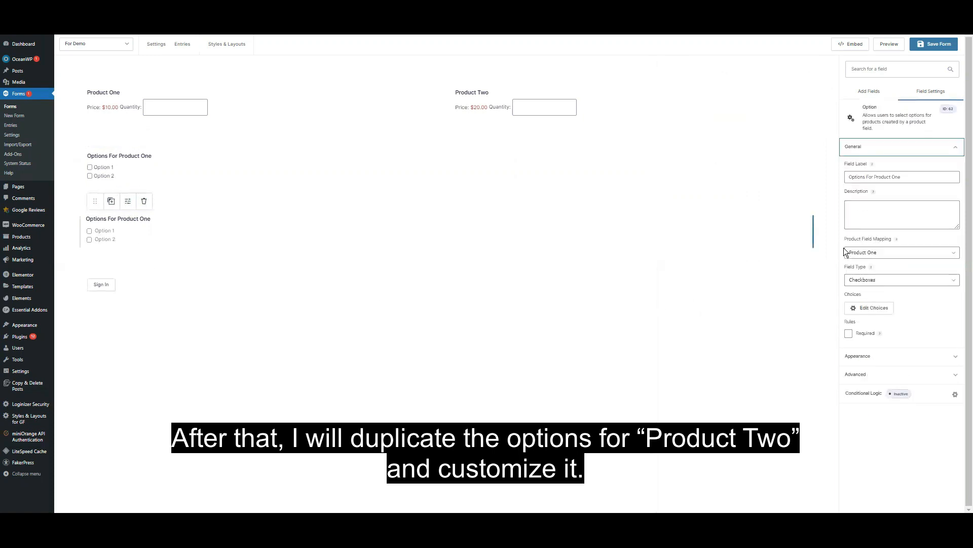
{"action": "left_click", "coordinate": [901, 252]}
{"action": "type", "text": "Two"}
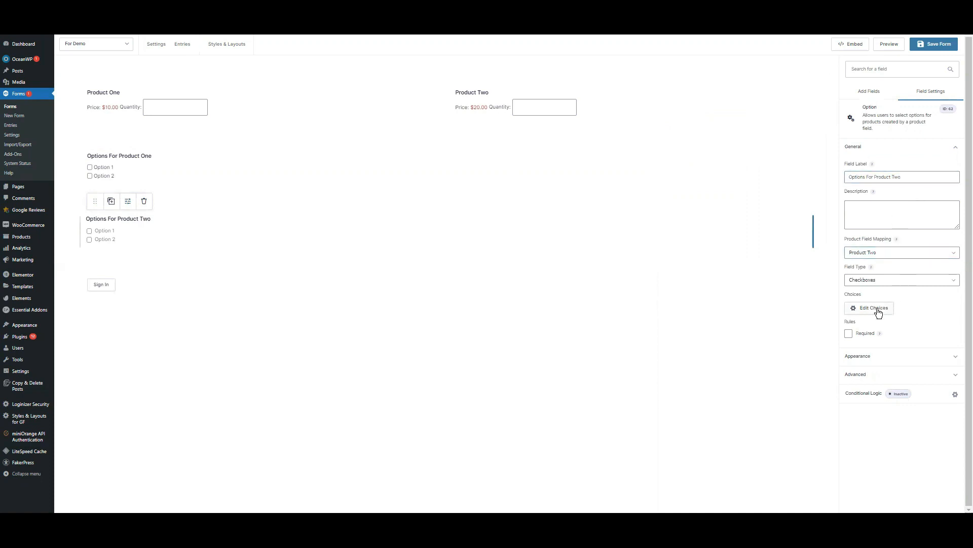
{"action": "left_click", "coordinate": [872, 308]}
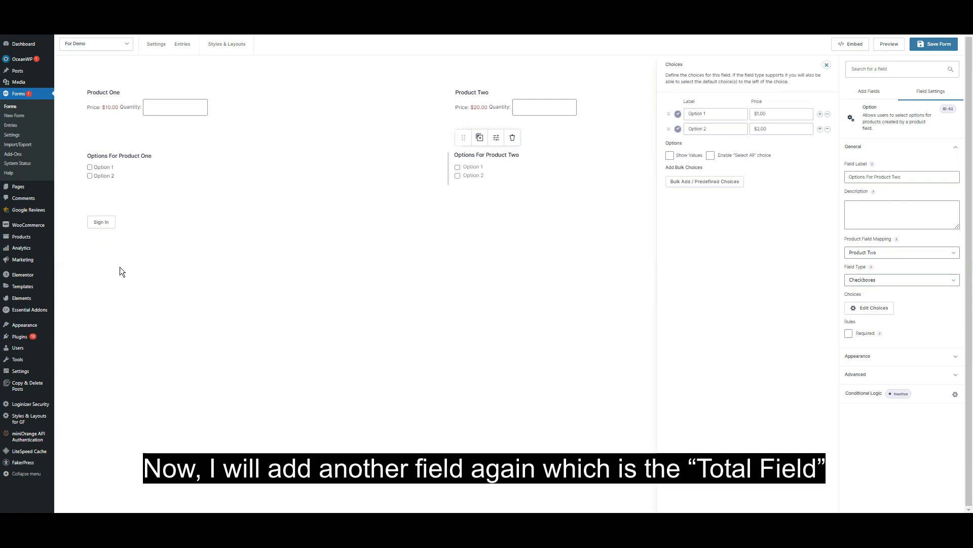
{"action": "mouse_move", "coordinate": [433, 260]}
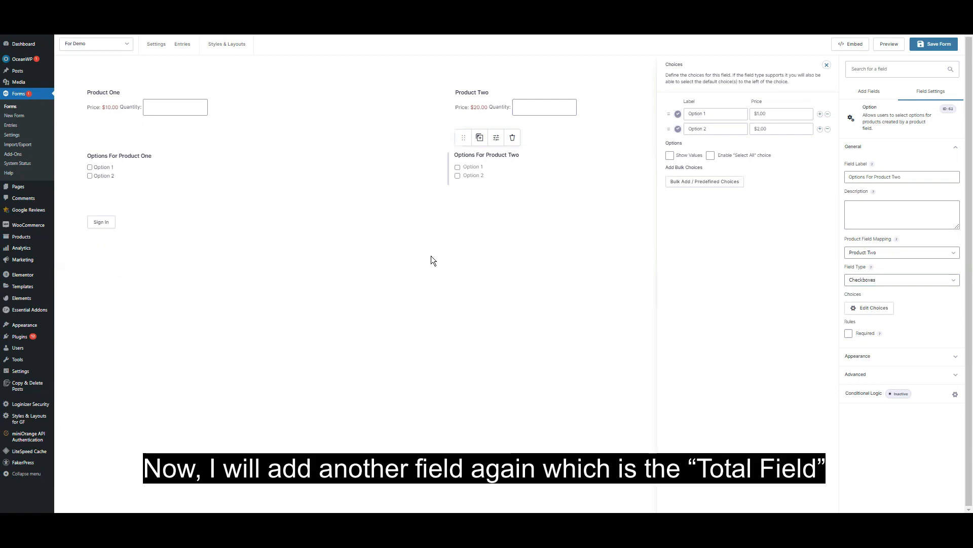
Add a Total field from Pricing Fields beneath both product option fields.
{"action": "left_click", "coordinate": [868, 91]}
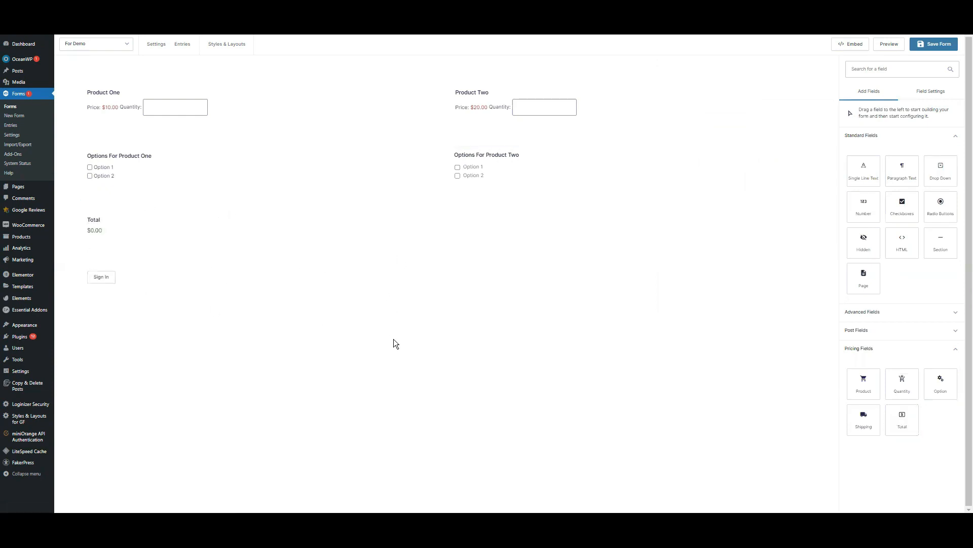
{"action": "mouse_move", "coordinate": [370, 340]}
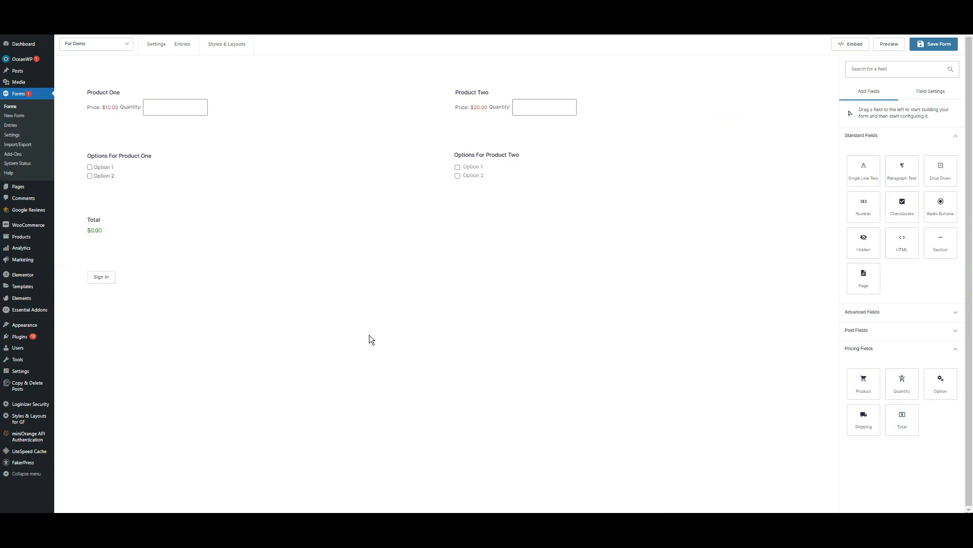
{"action": "mouse_move", "coordinate": [941, 56]}
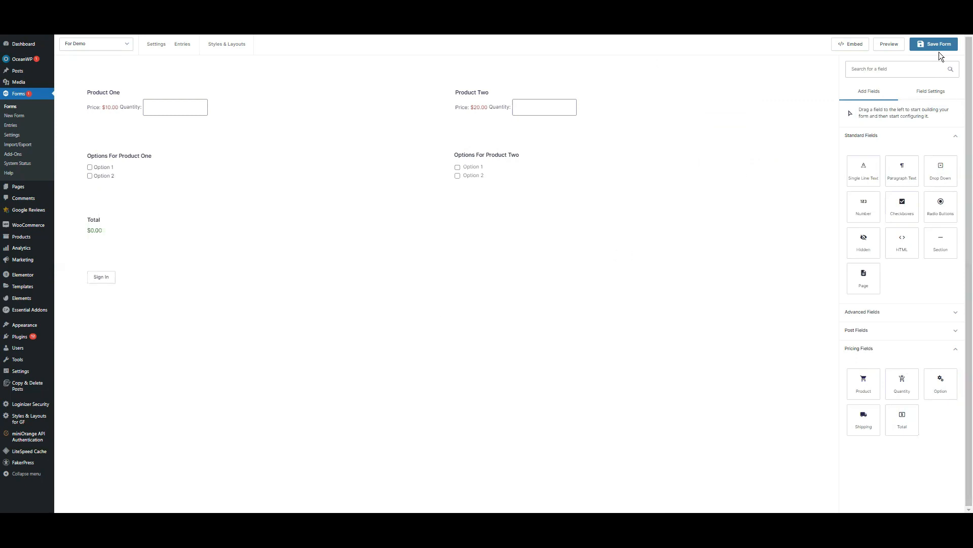
Save the form until the Form Updated notice shows, then launch its preview.
{"action": "left_click", "coordinate": [937, 44]}
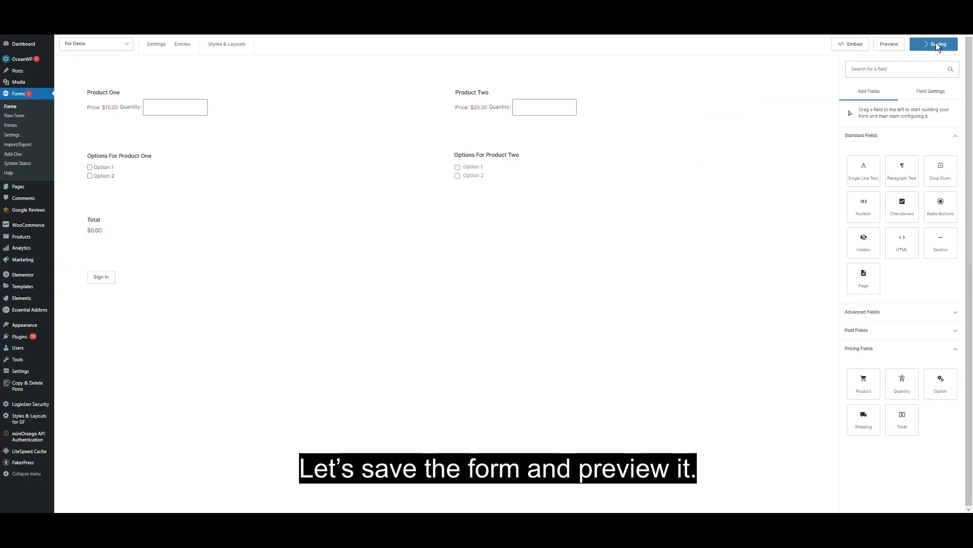
{"action": "left_click", "coordinate": [934, 44]}
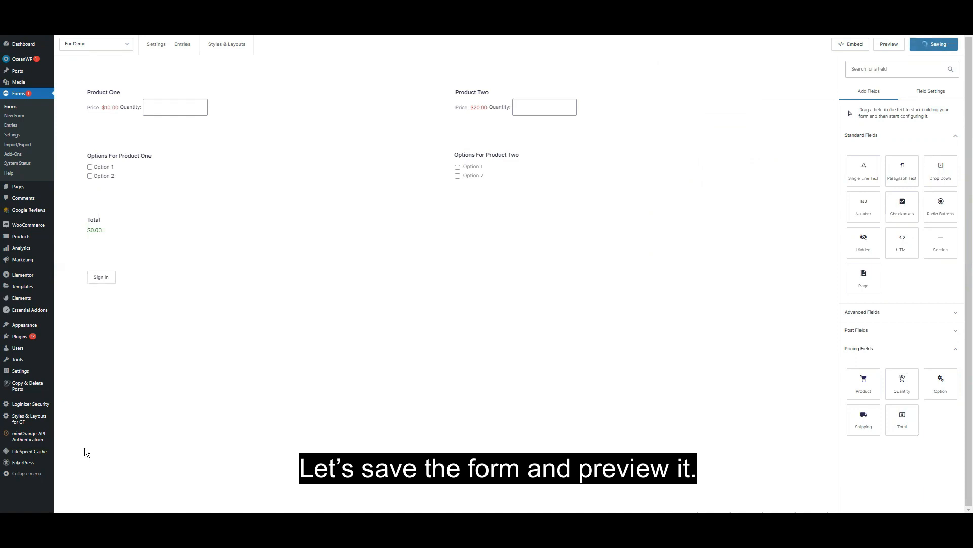
{"action": "left_click", "coordinate": [934, 43]}
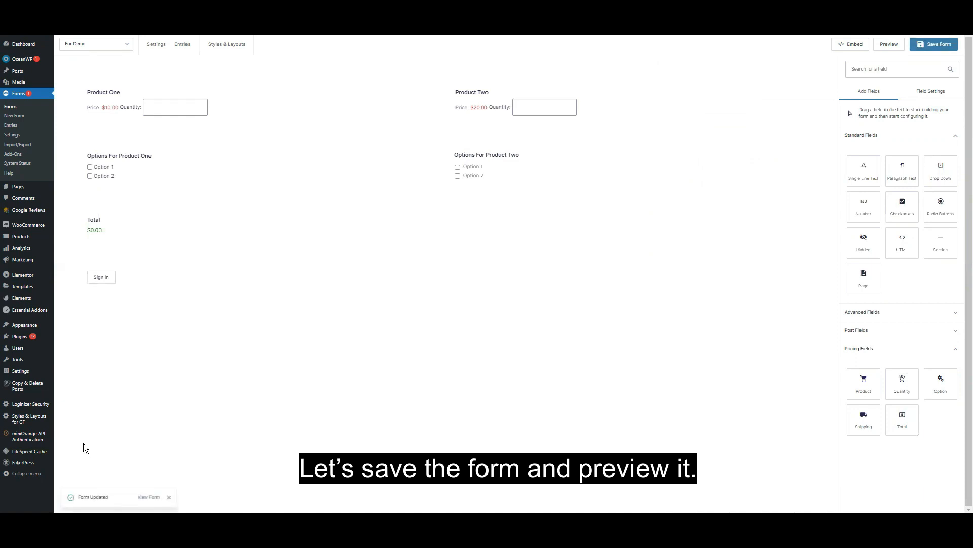
{"action": "left_click", "coordinate": [887, 44]}
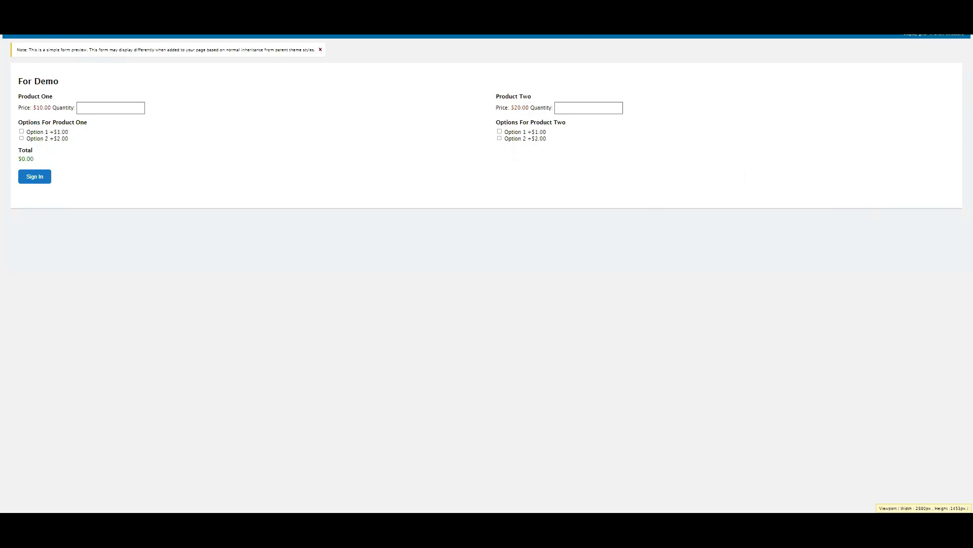
{"action": "mouse_move", "coordinate": [49, 242]}
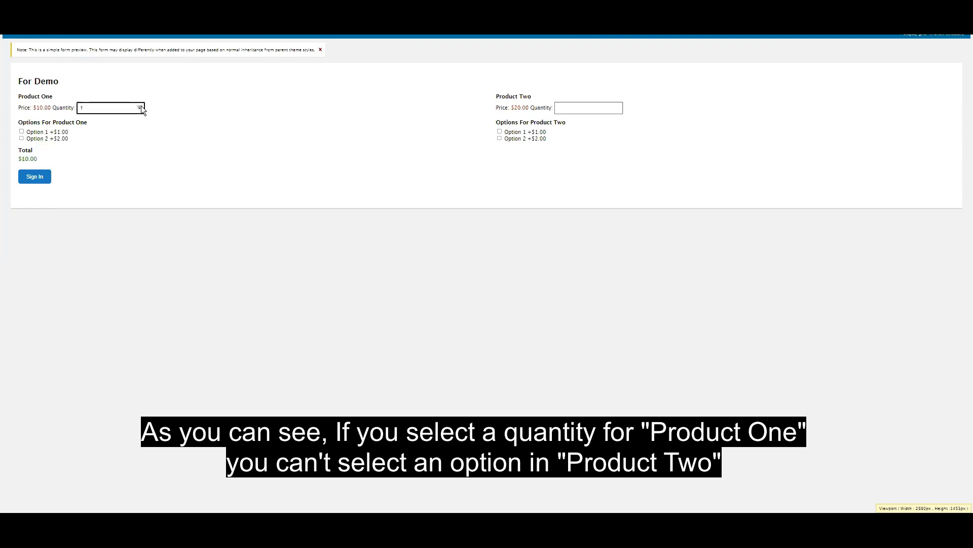
{"action": "mouse_move", "coordinate": [586, 274]}
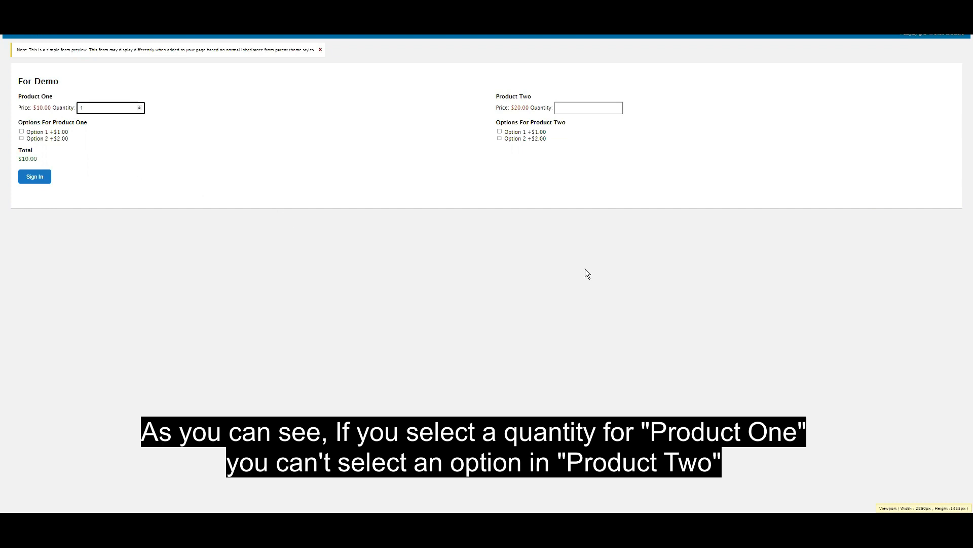
Test a Product Two option, then tick both Product One options ($1.00, $2.00) for a $13.00 total.
{"action": "left_click", "coordinate": [499, 132]}
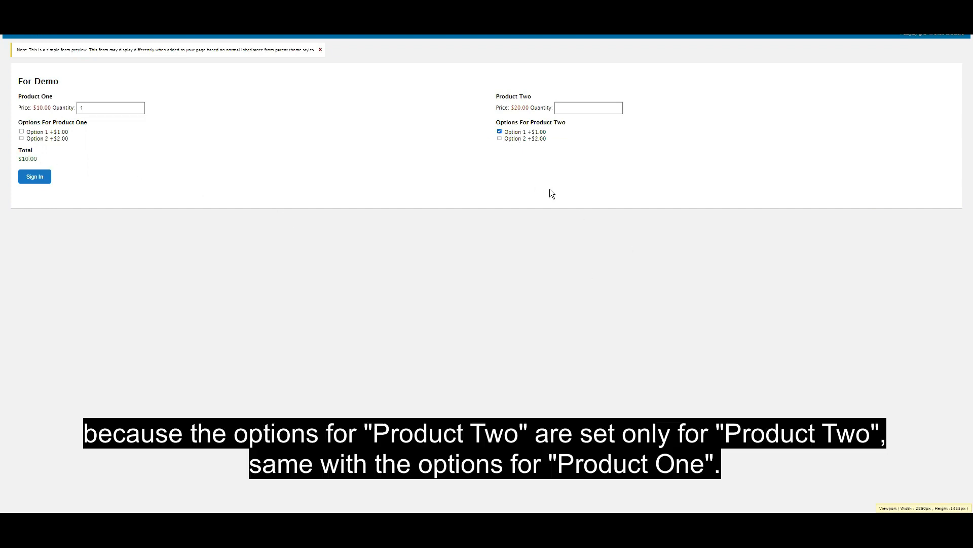
{"action": "mouse_move", "coordinate": [539, 205]}
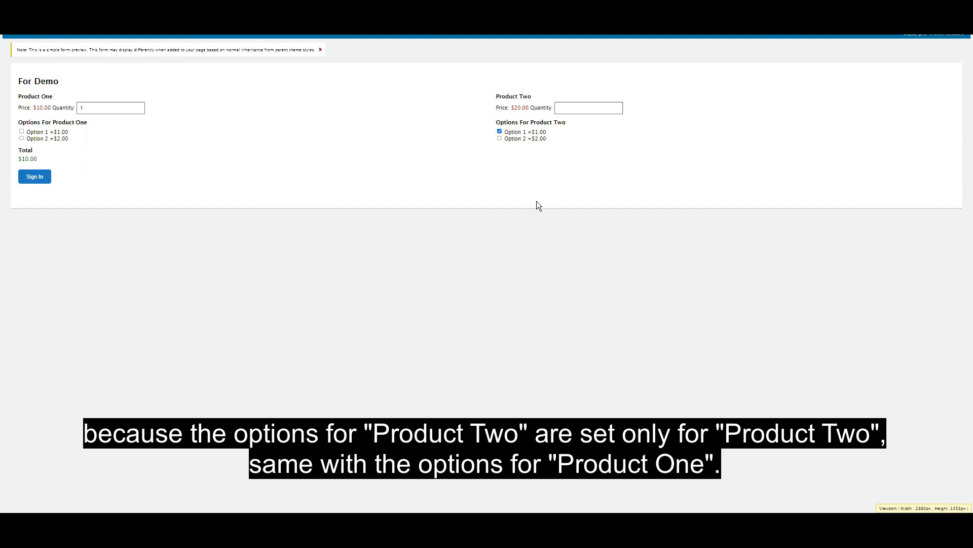
{"action": "mouse_move", "coordinate": [367, 153]}
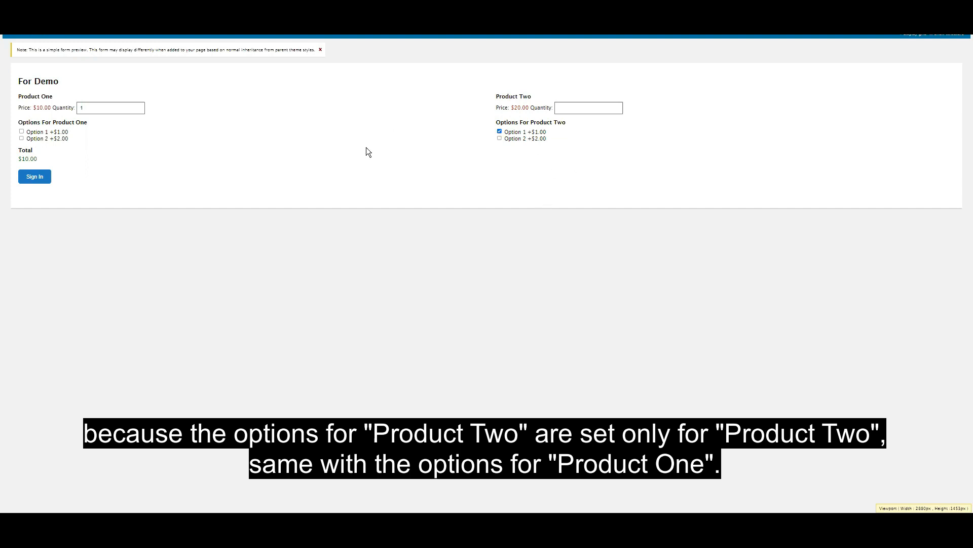
{"action": "left_click", "coordinate": [499, 132]}
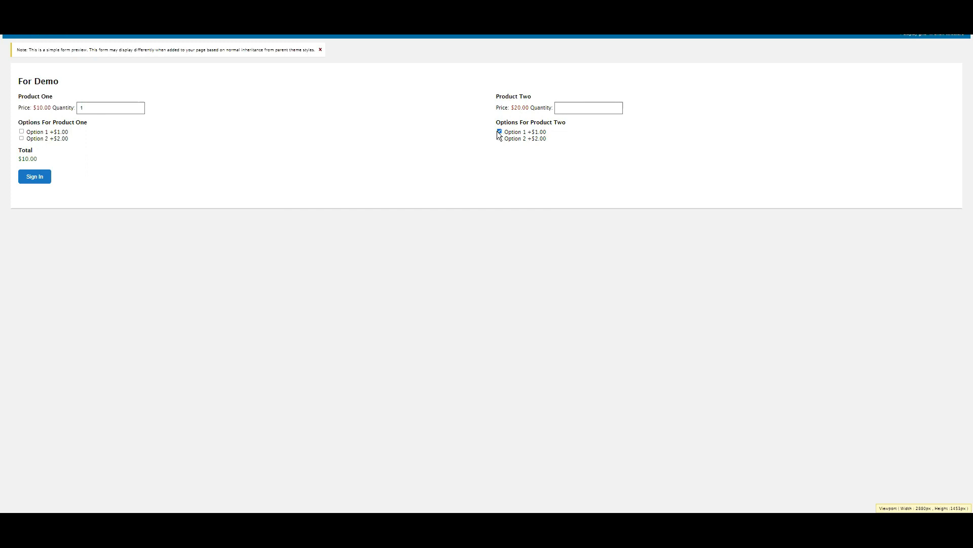
{"action": "left_click", "coordinate": [22, 132]}
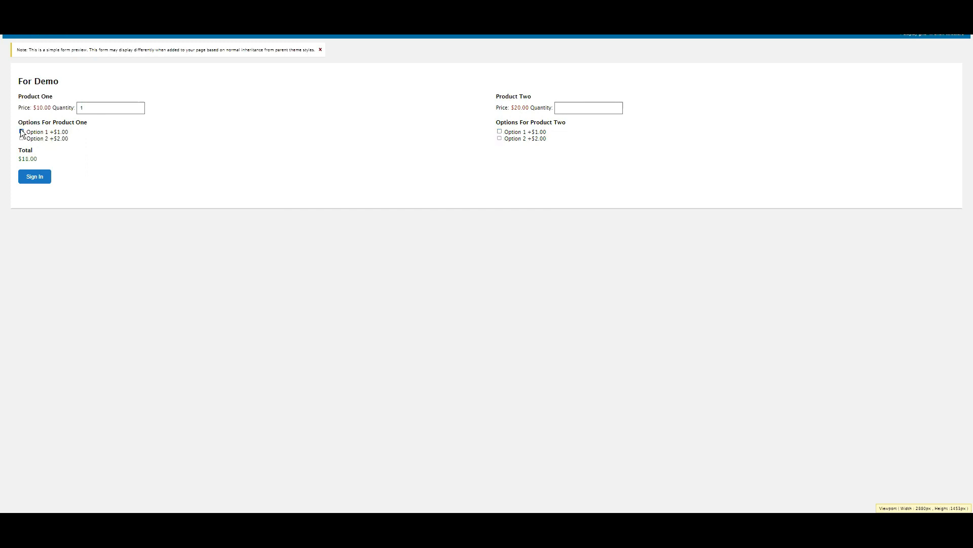
{"action": "left_click", "coordinate": [21, 139]}
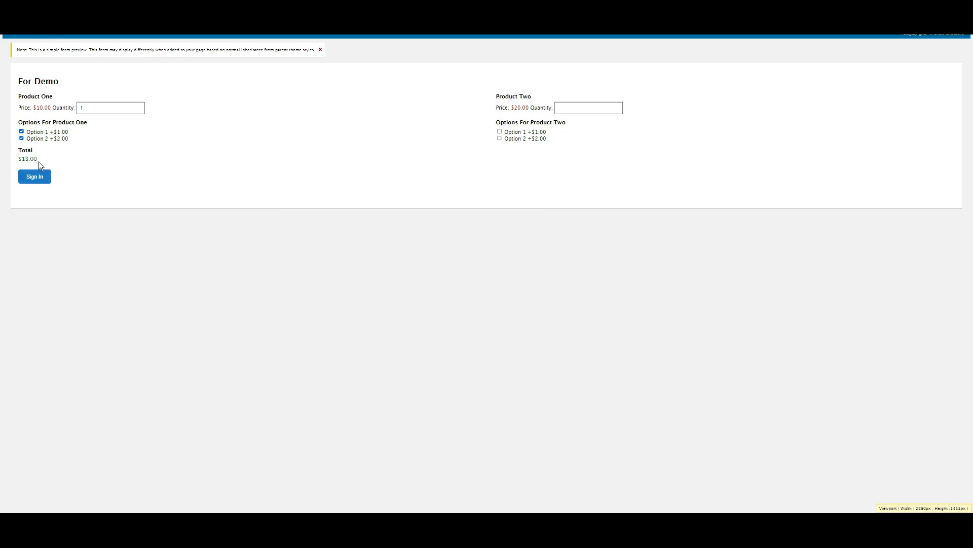
{"action": "mouse_move", "coordinate": [277, 135]}
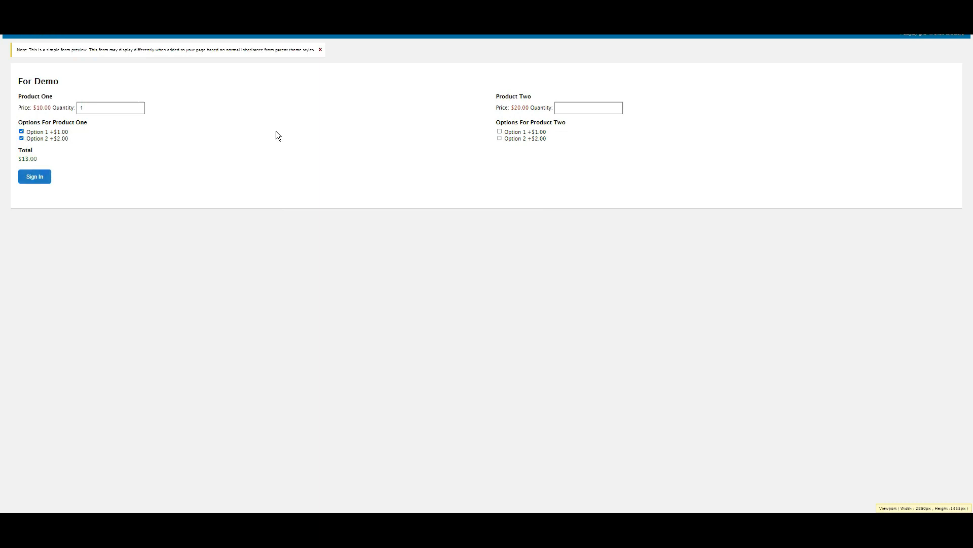